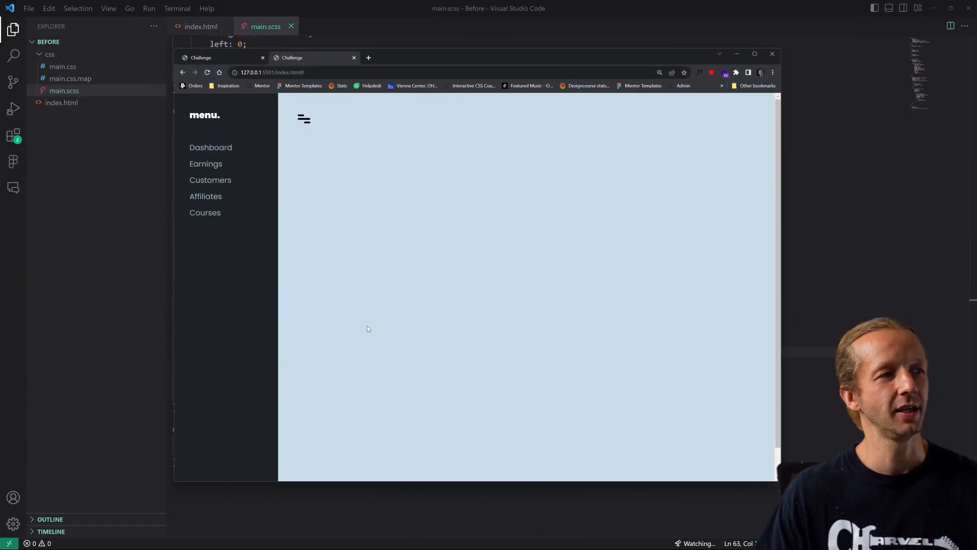
mouse_move(330, 154)
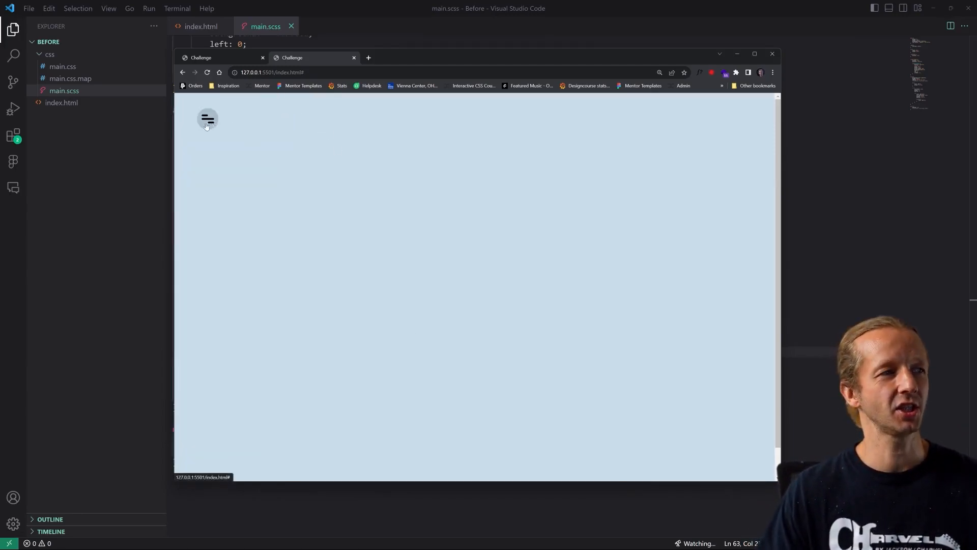
- Slide the dark sidebar open and closed twice with the hamburger toggle, ending closed
left_click(207, 118)
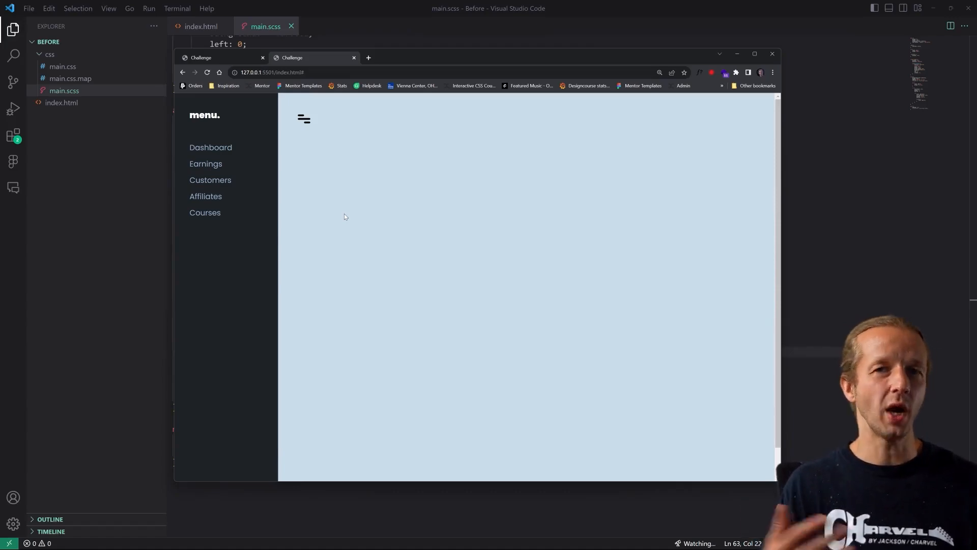
mouse_move(346, 178)
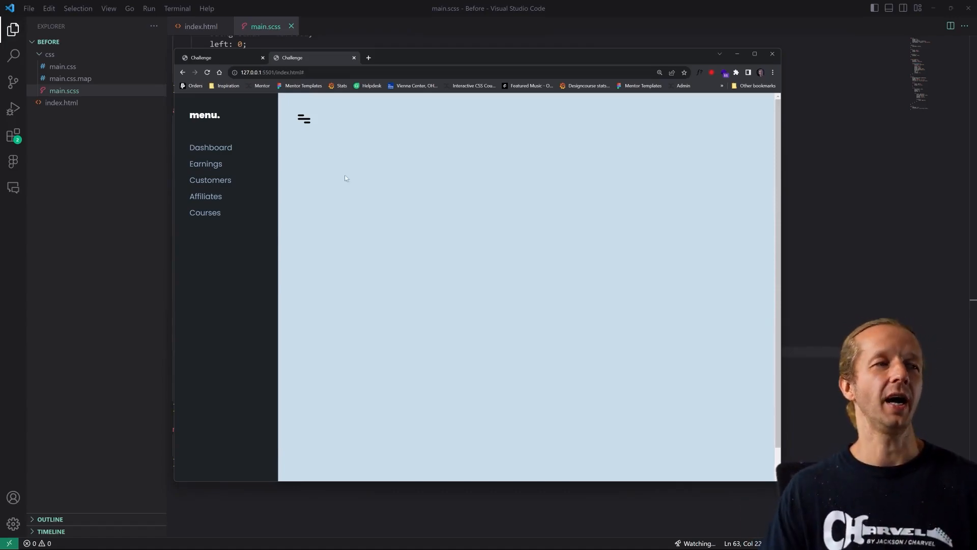
left_click(304, 118)
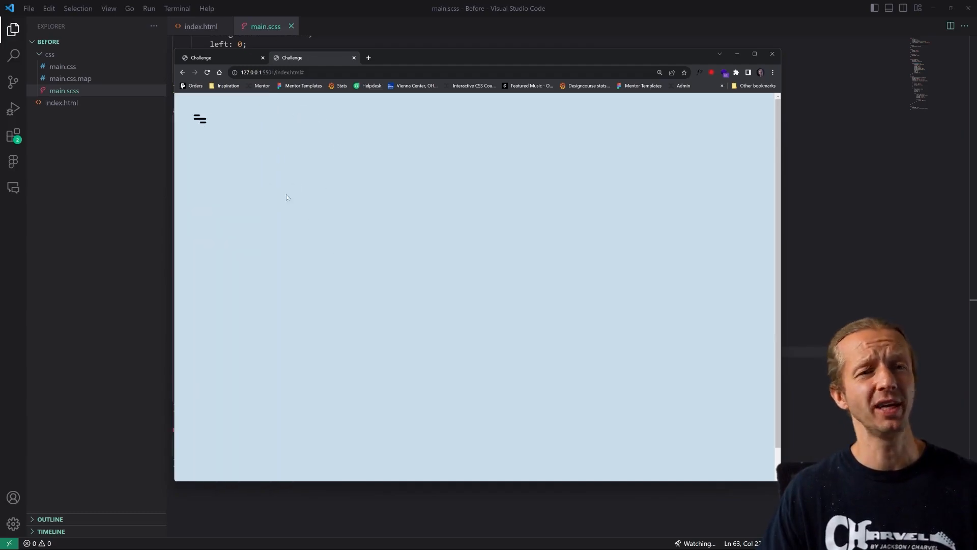
left_click(199, 119)
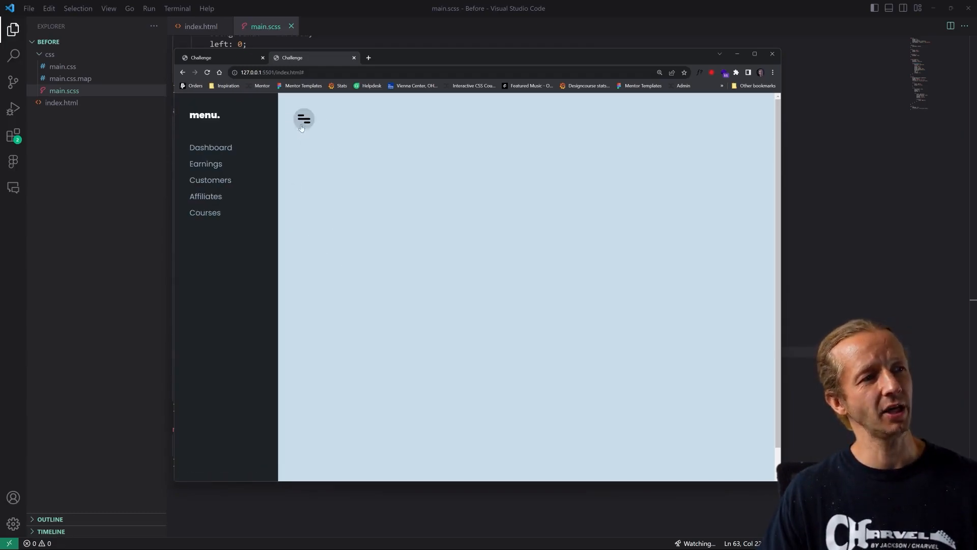
left_click(304, 119)
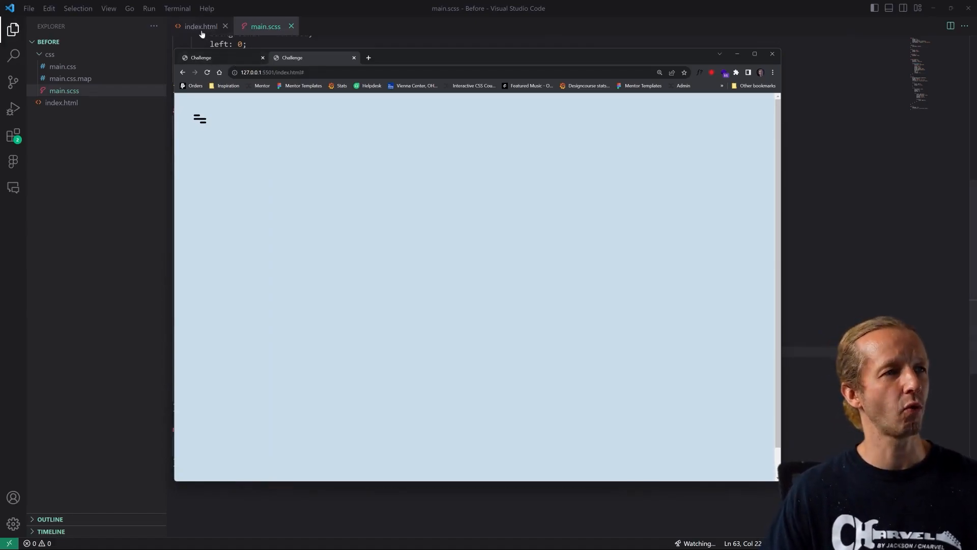
- Open index.html, scroll through the markup and select the aside block of menu links
left_click(199, 26)
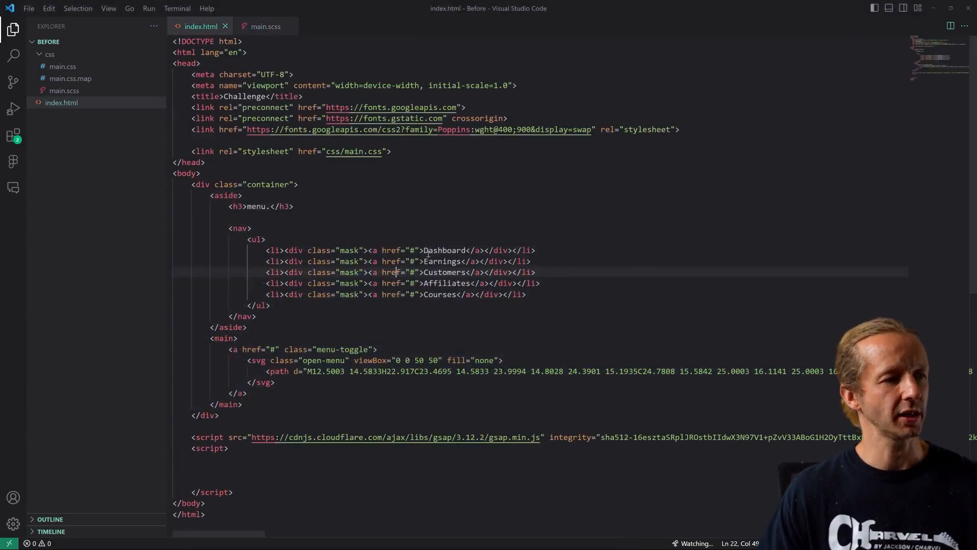
scroll("down", 3)
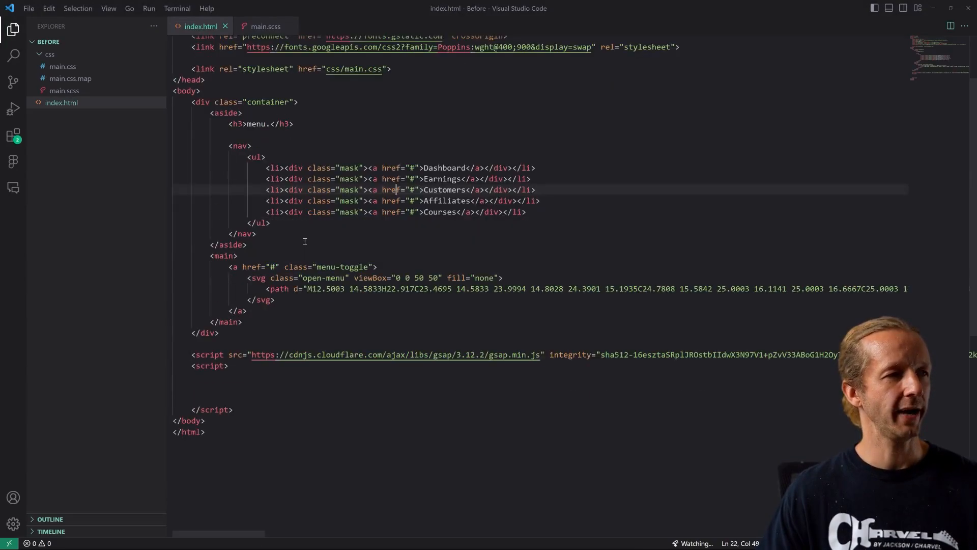
scroll("down", 3)
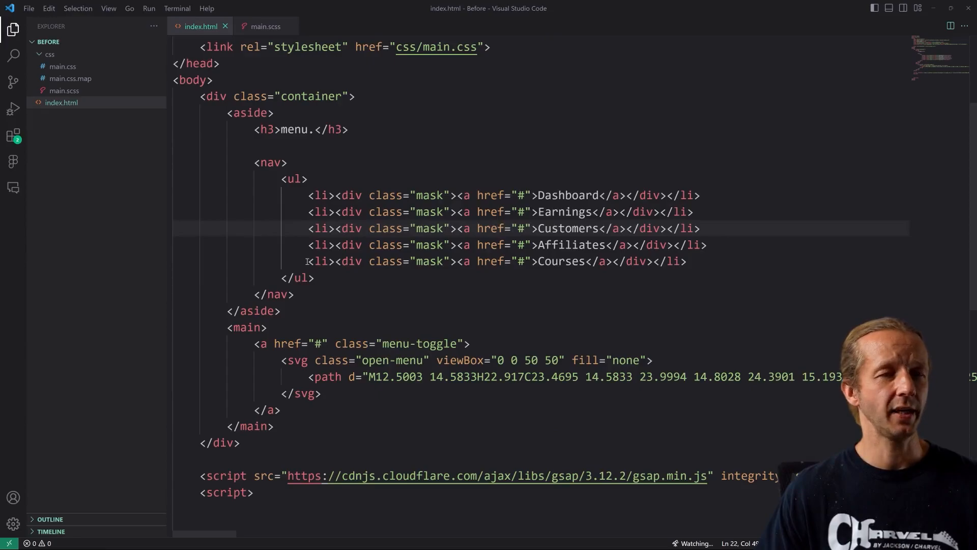
scroll("down", 3)
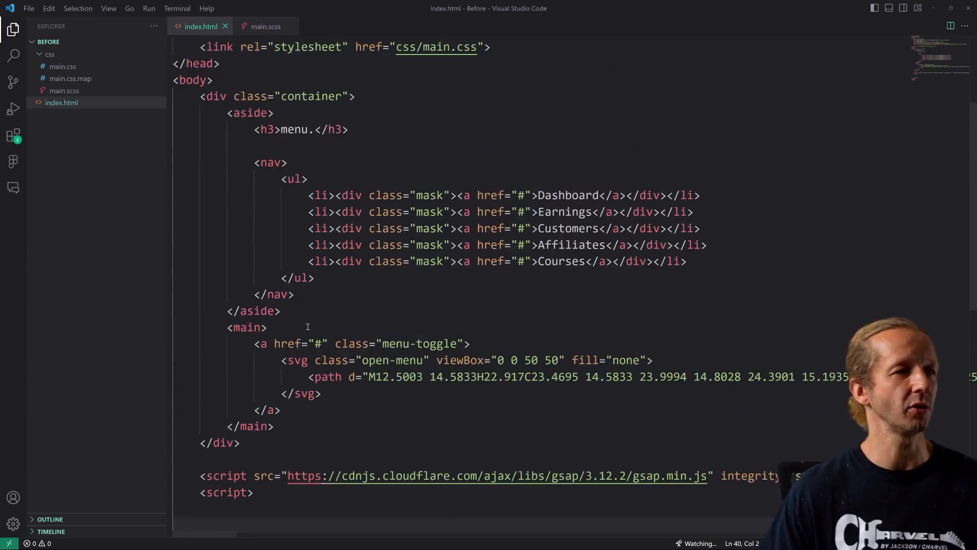
left_click_drag(214, 96, 322, 394)
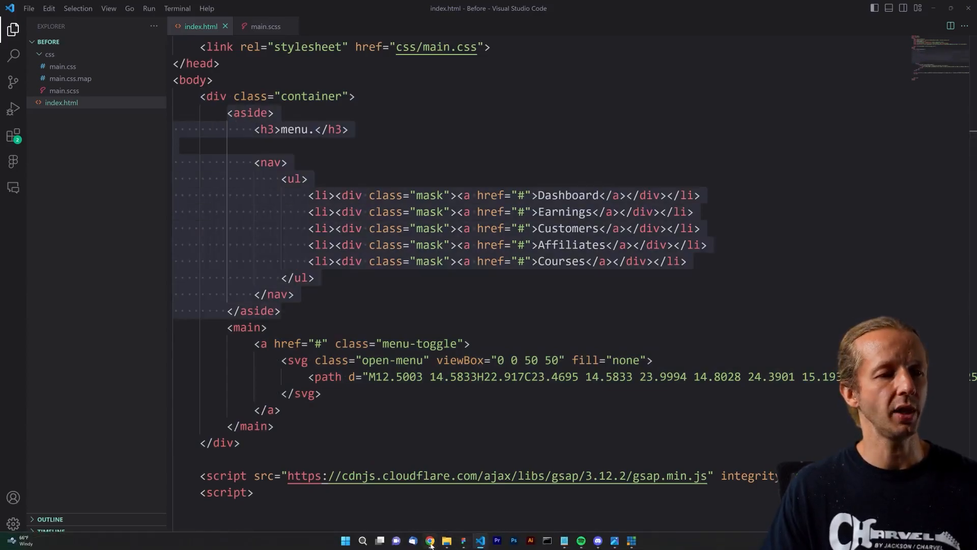
left_click(430, 541)
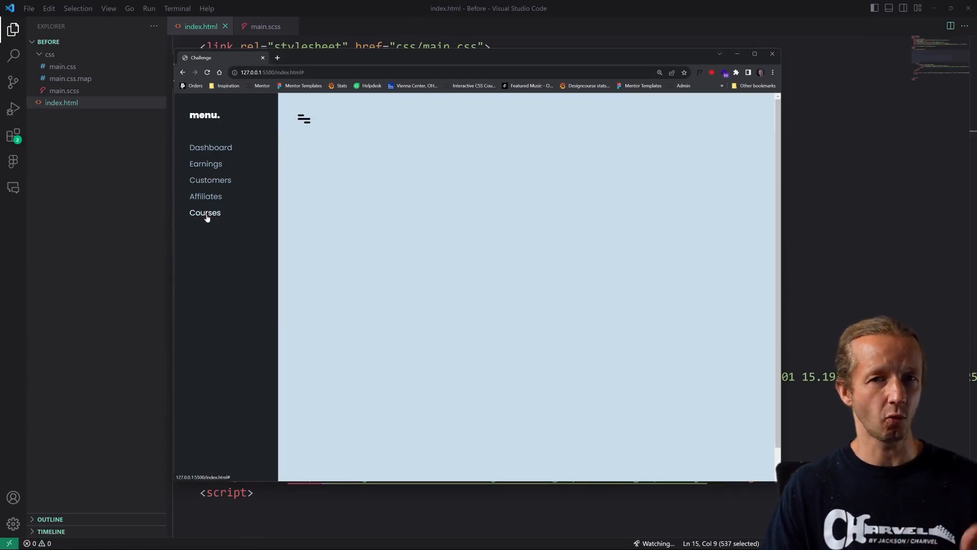
mouse_move(303, 119)
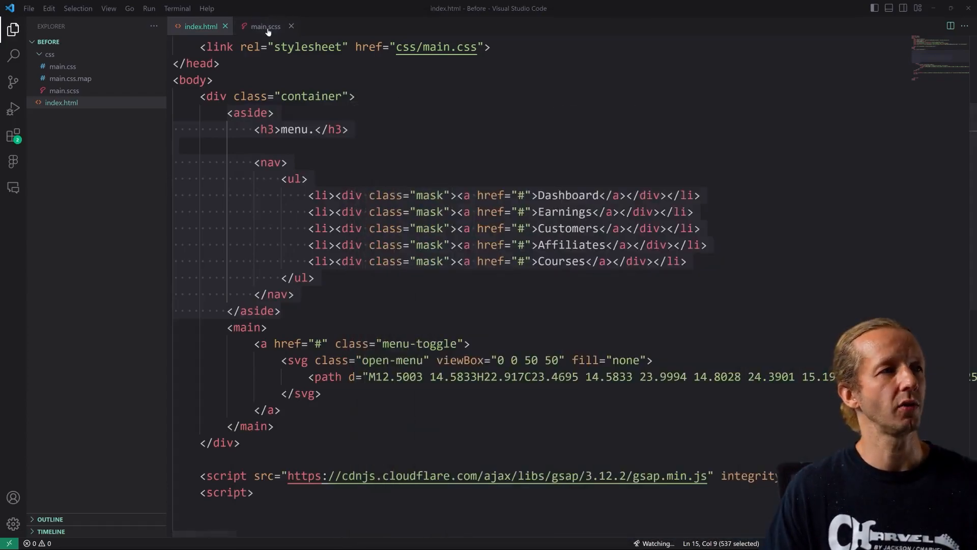
- Open main.scss and scroll to the aside and main translateX transform rules
left_click(264, 25)
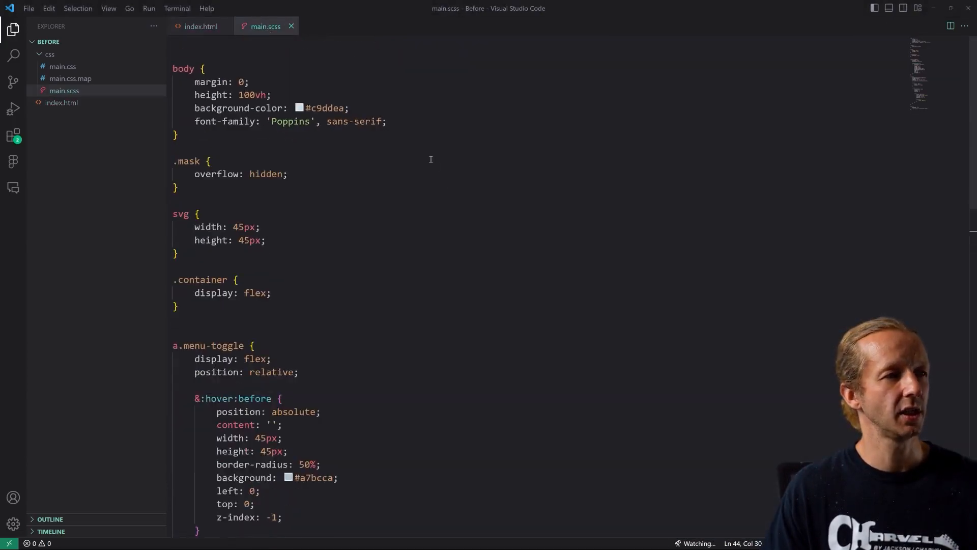
scroll("down", 3)
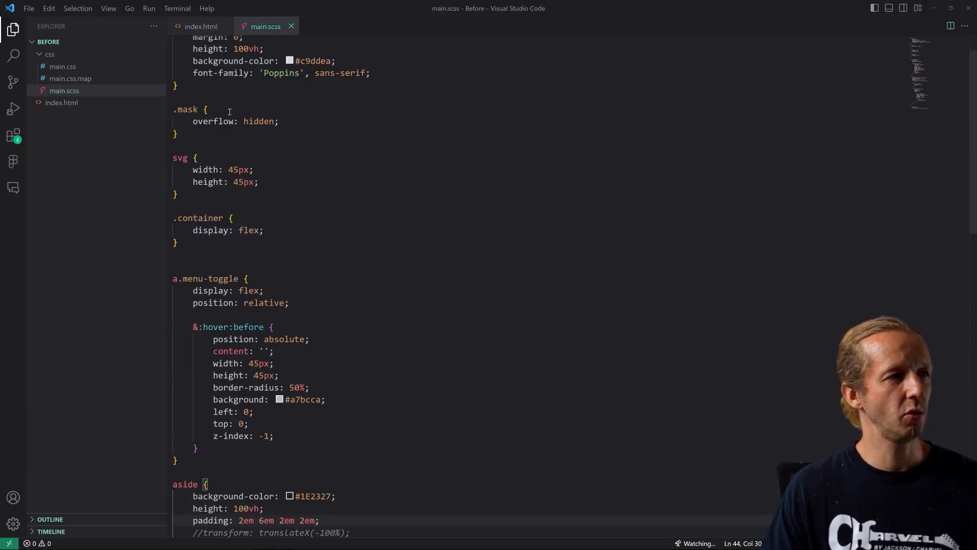
scroll("down", 3)
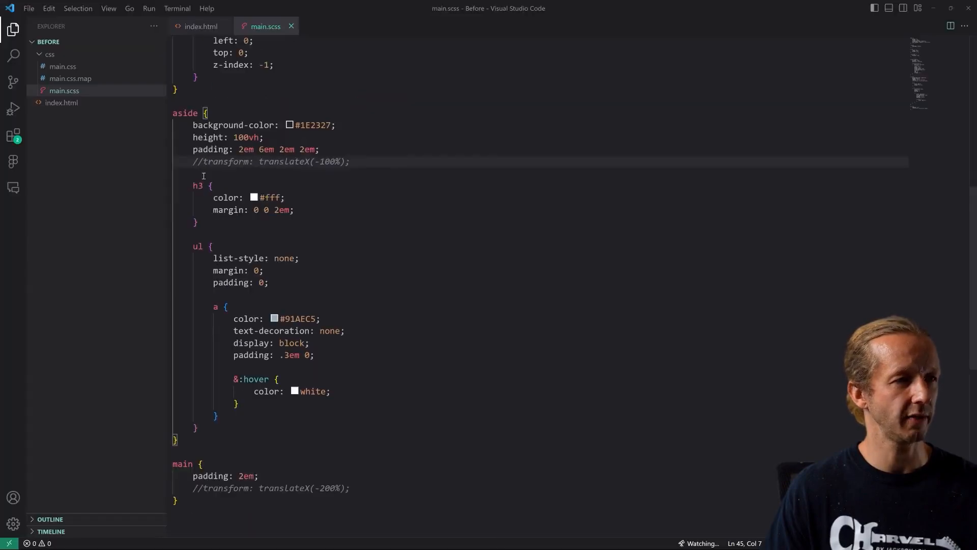
scroll("down", 3)
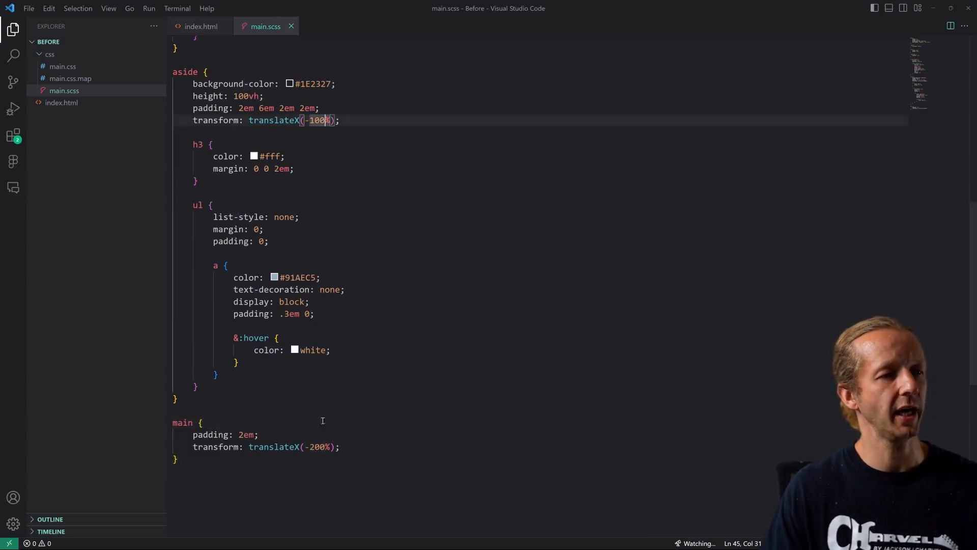
left_click(258, 434)
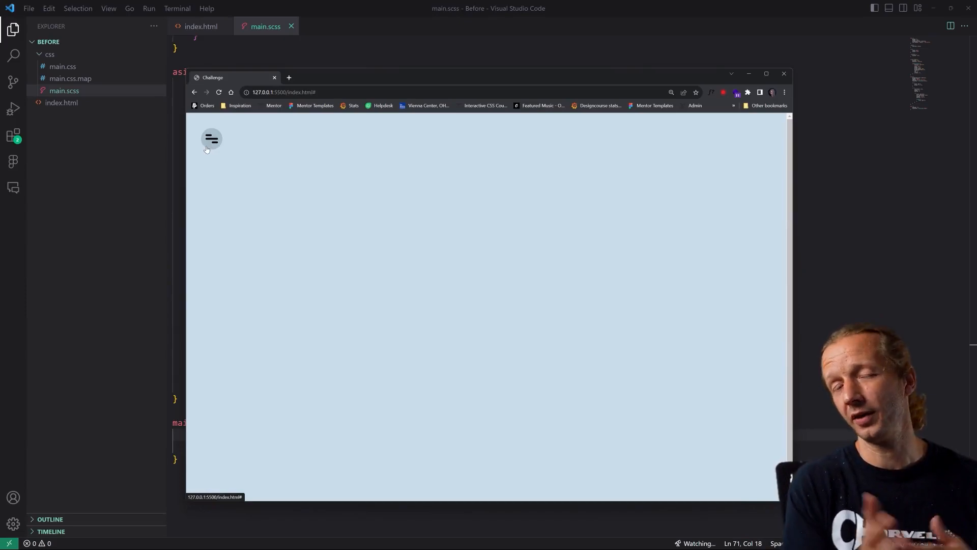
mouse_move(203, 182)
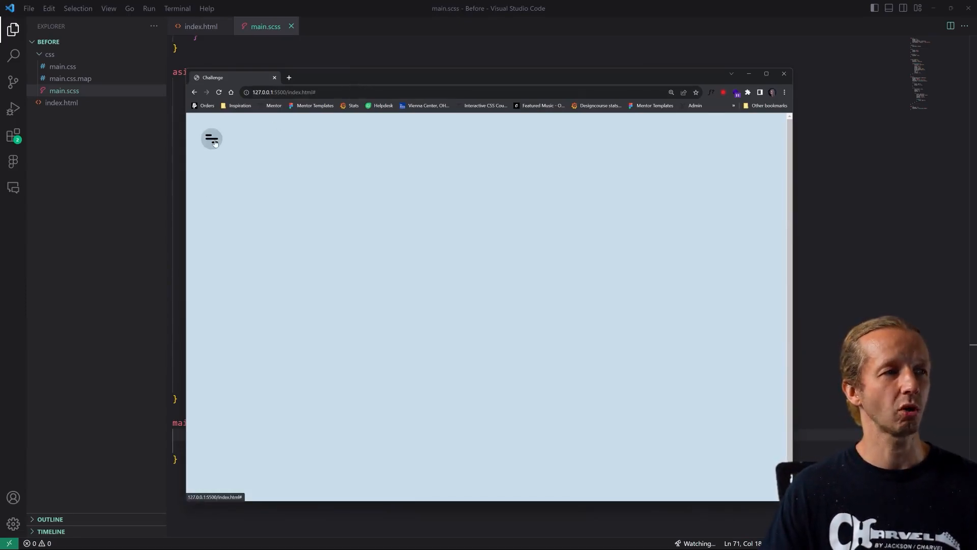
left_click(783, 74)
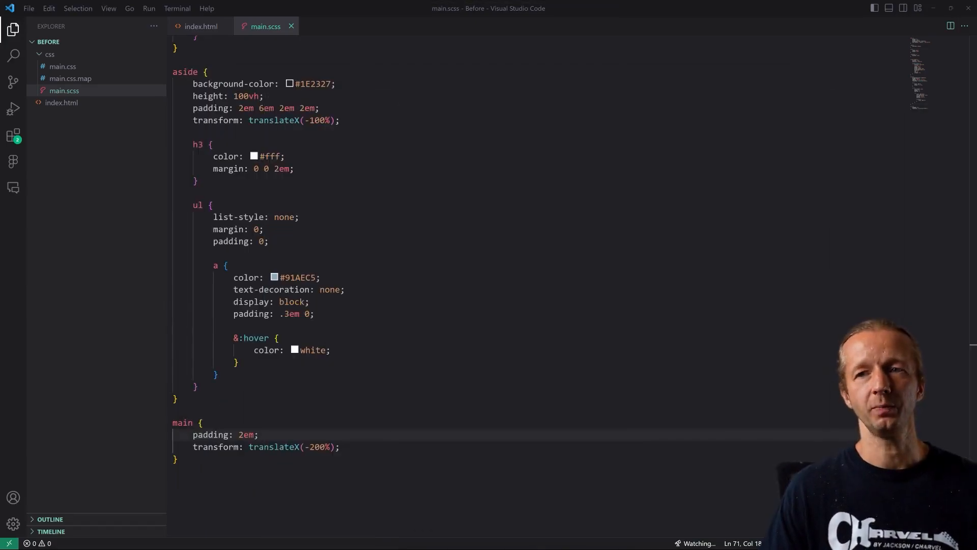
- Open index.html and scroll down to the inline script for the menuToggle constant
left_click(200, 26)
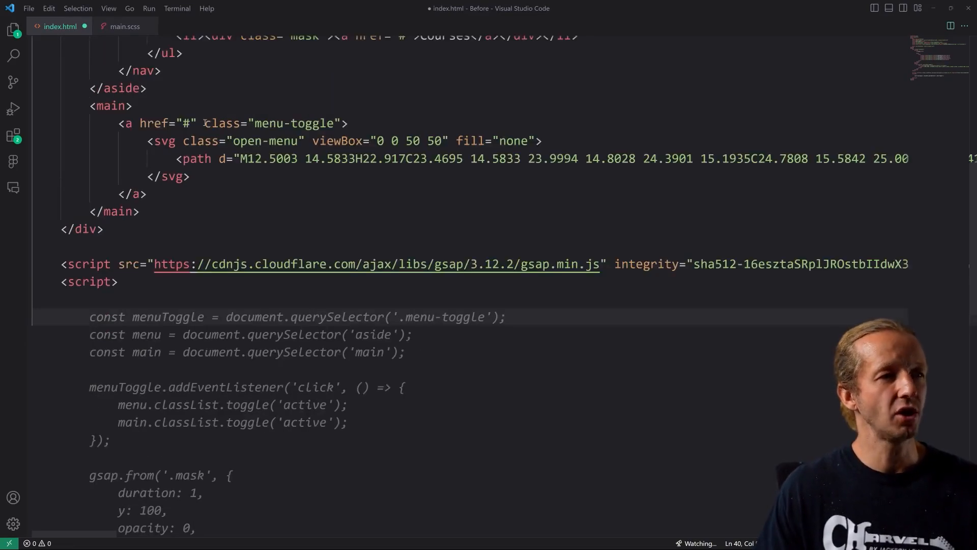
scroll("down", 3)
type("const menuToggle = document.querySelector('.menu-toggle")
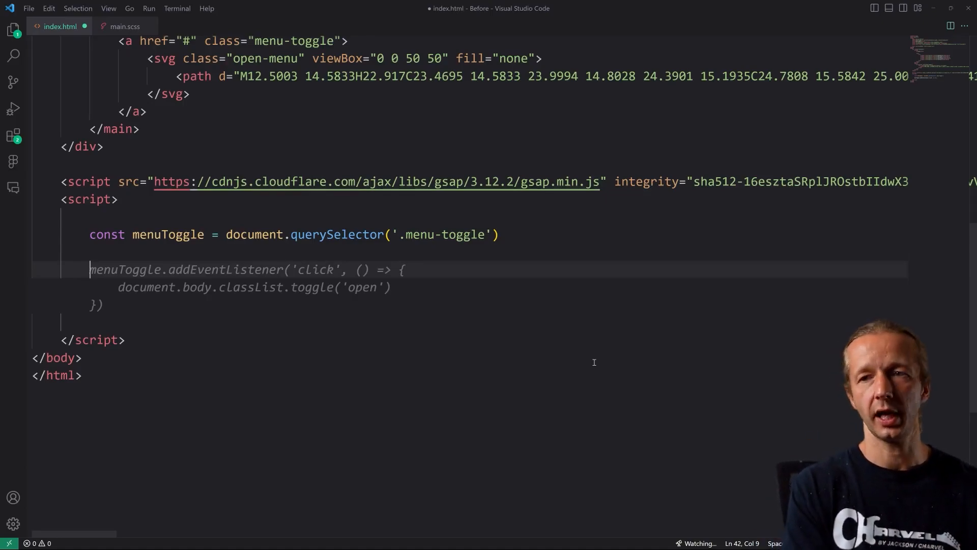
- Declare let menuStatus = false, then begin const menuTL = gsap.timeline below it
type("let menuS")
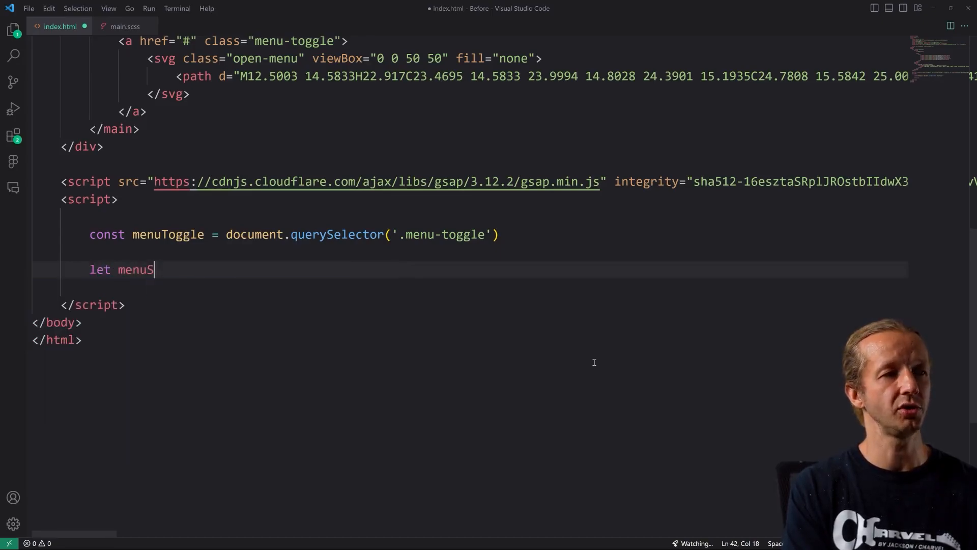
type("tatus = false")
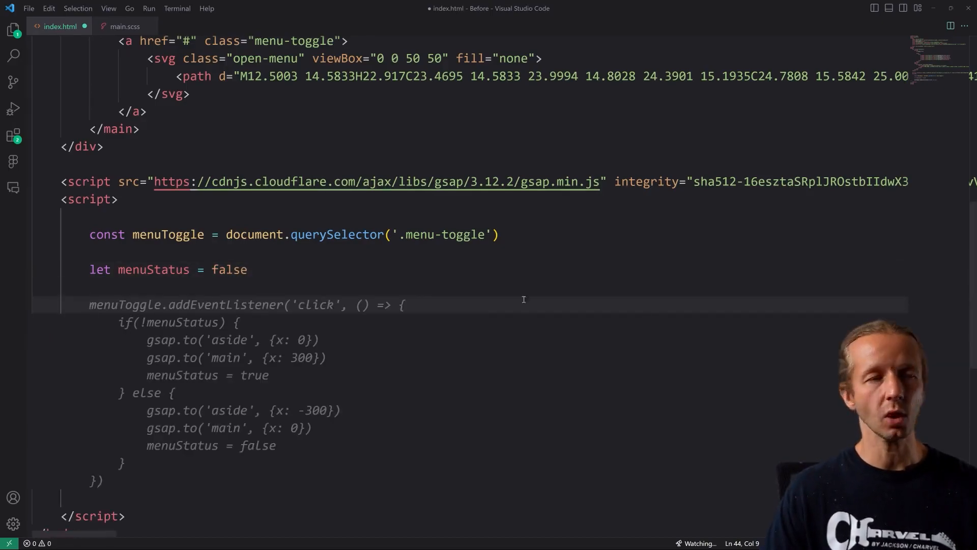
scroll("down", 3)
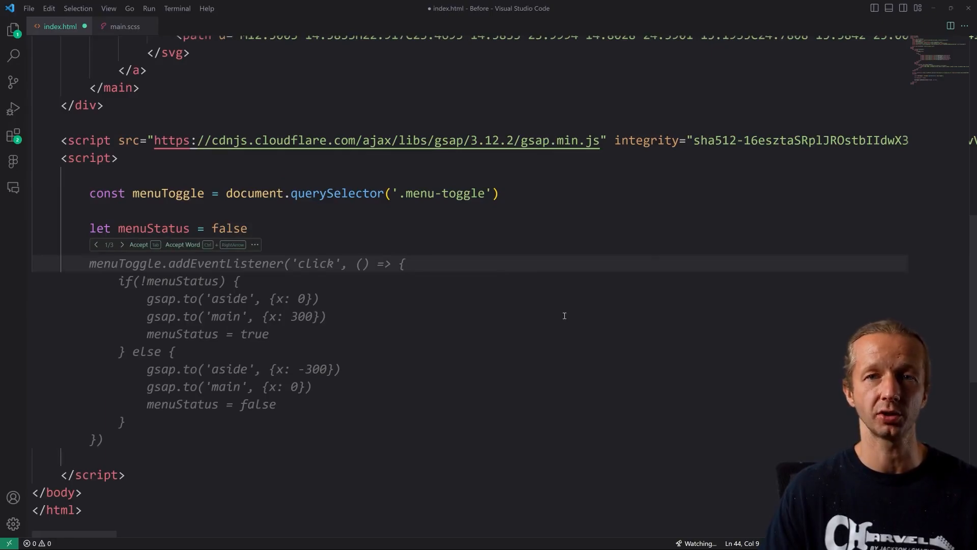
type("s")
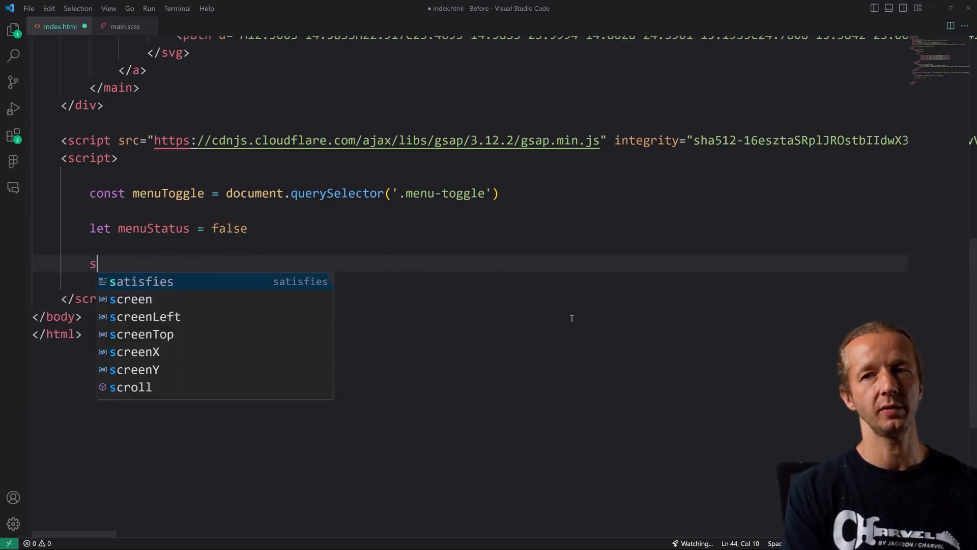
type("const m")
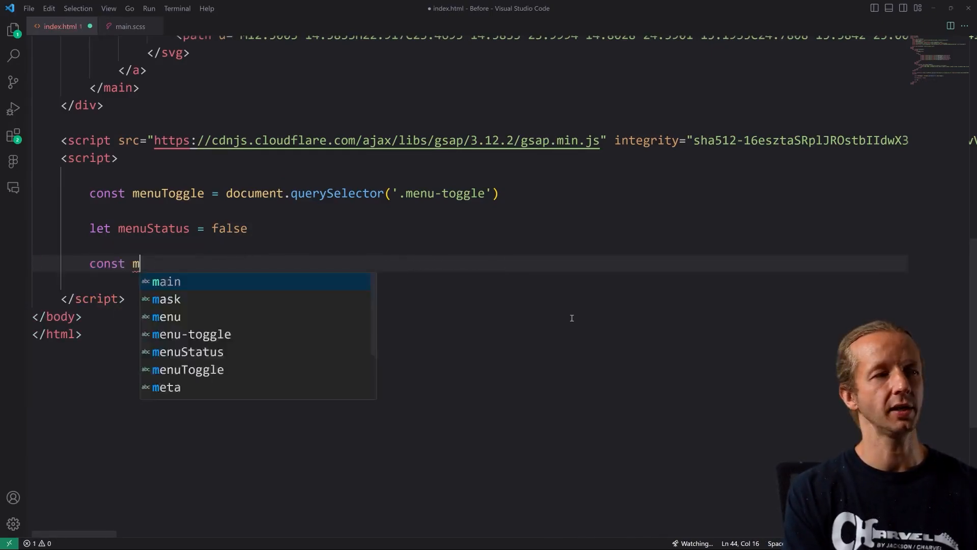
type("enuTL = gsap.timeline")
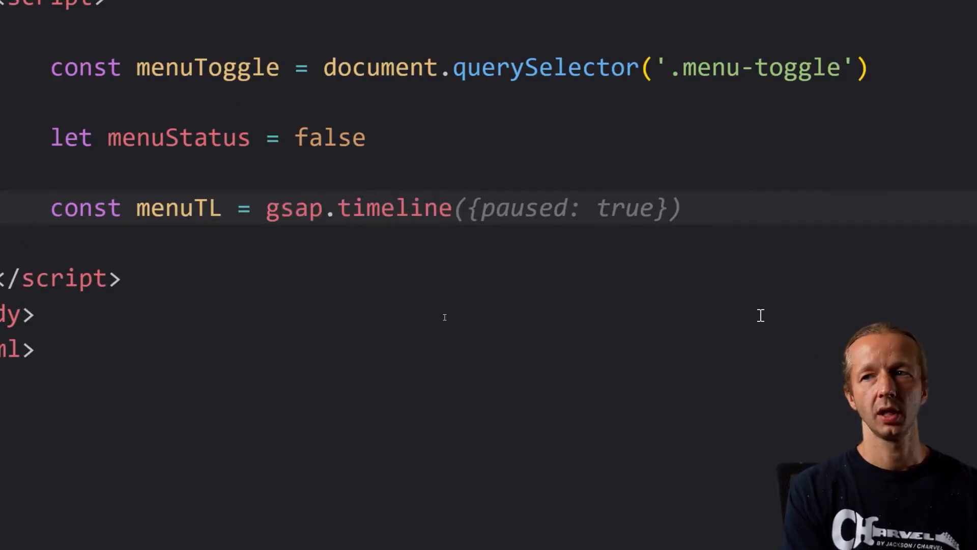
- Give the menuTL timeline defaults reversed: true and ease 'power4.inOut'
type("reversed: true")
type("duration: .3,")
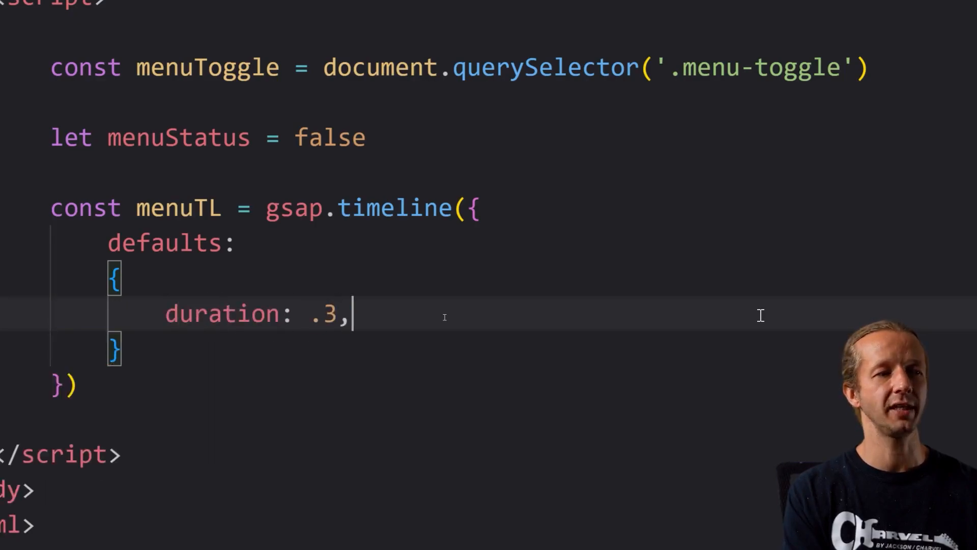
key("enter")
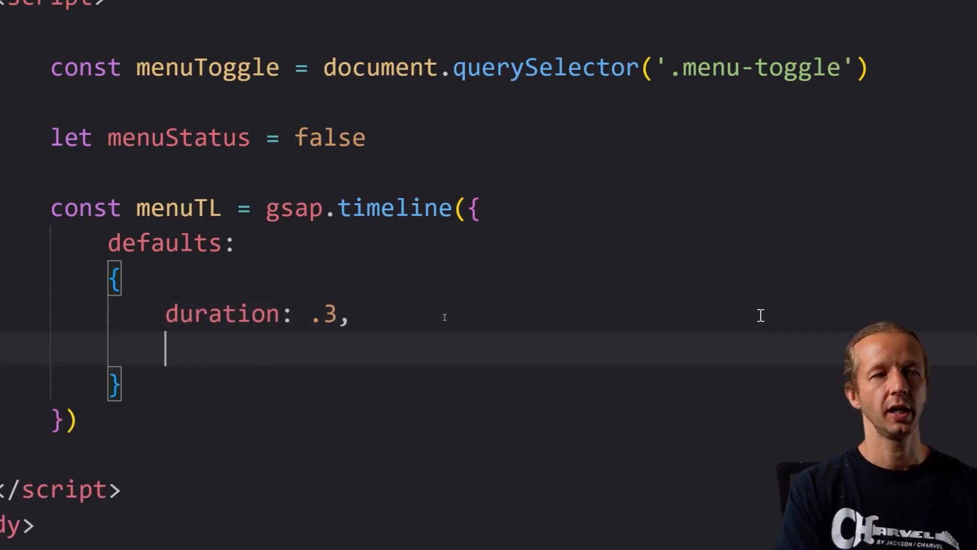
type("ease:")
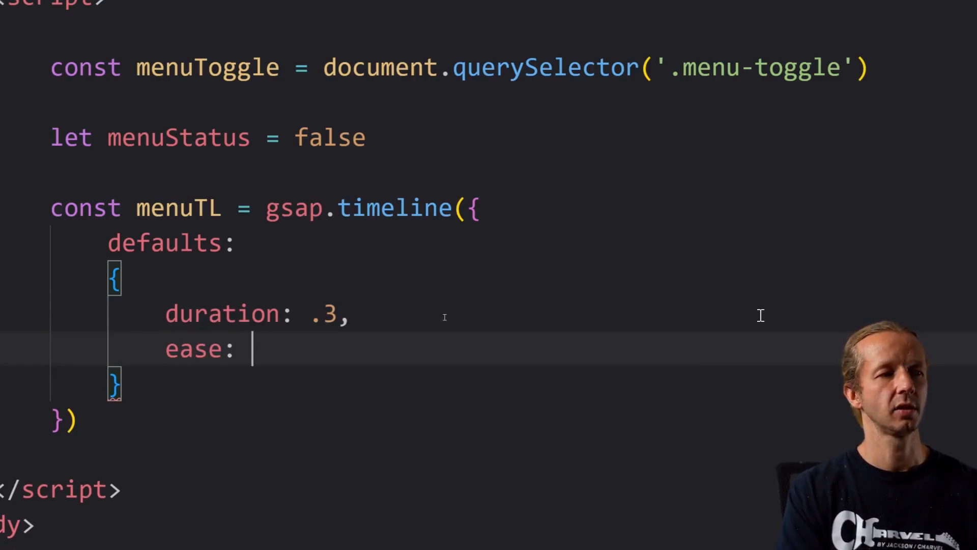
type("'power4.inOut'")
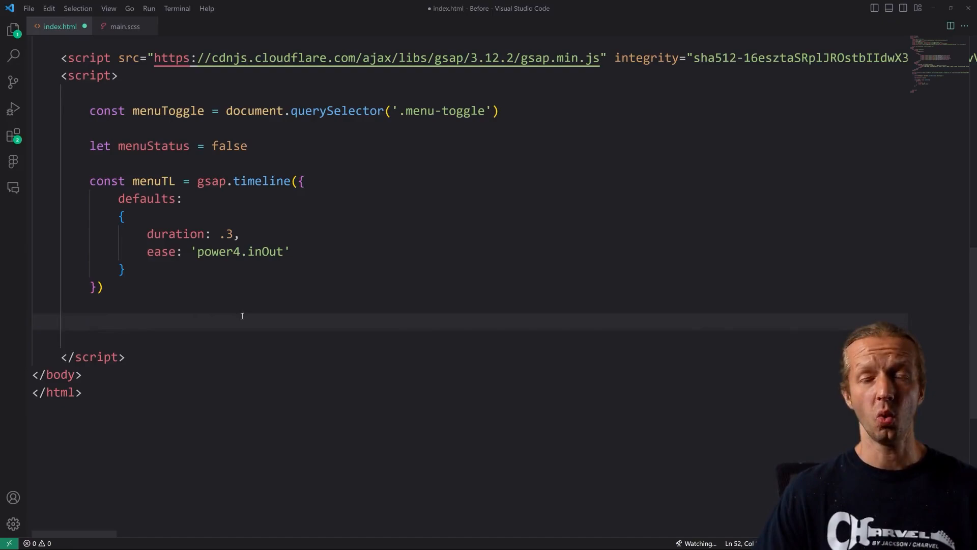
mouse_move(363, 308)
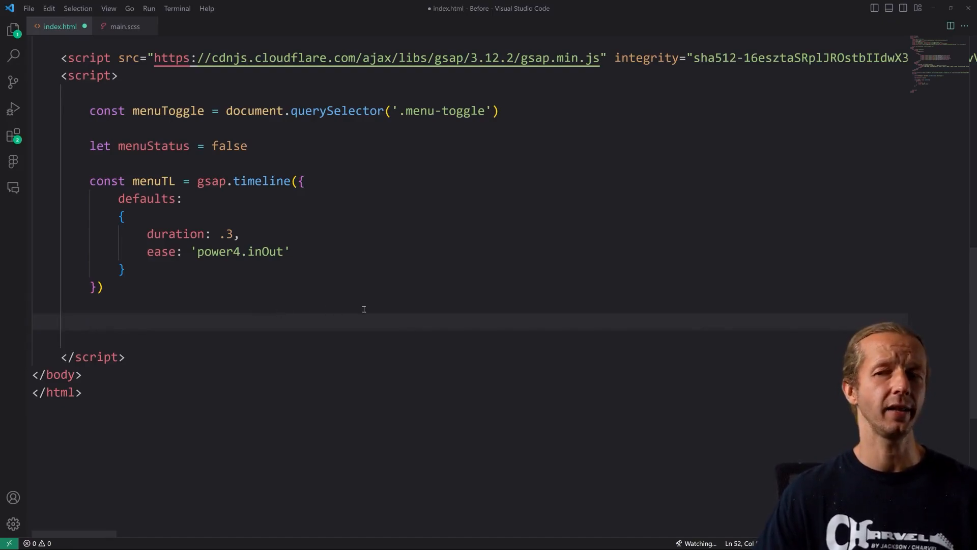
mouse_move(372, 318)
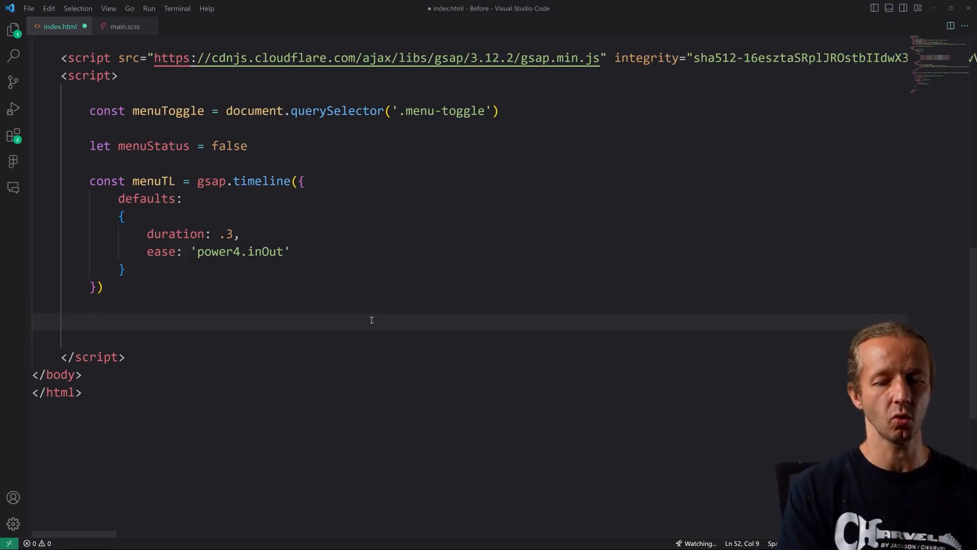
- Chain menuTL.to(['aside','main'], {x: 0, stagger: .2}) onto the timeline
type("menu")
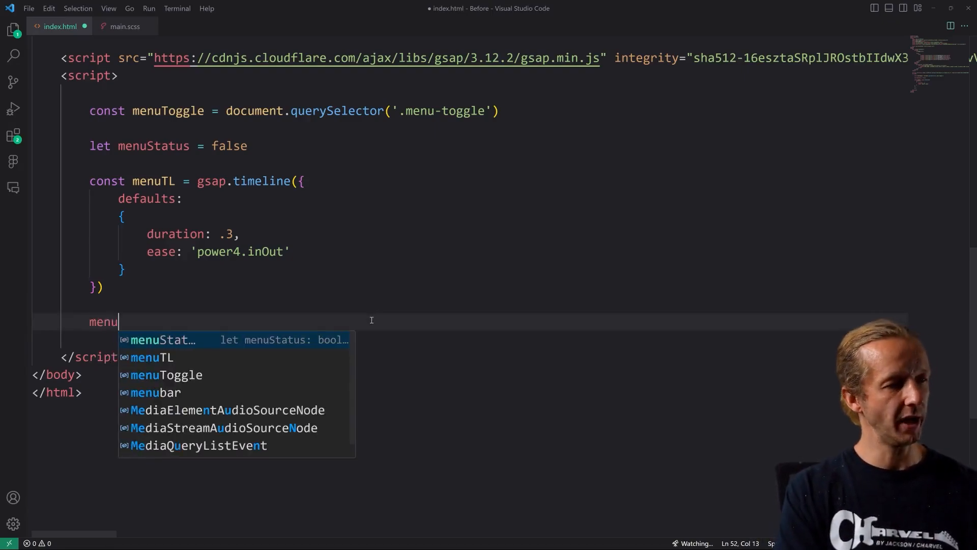
type("TGL")
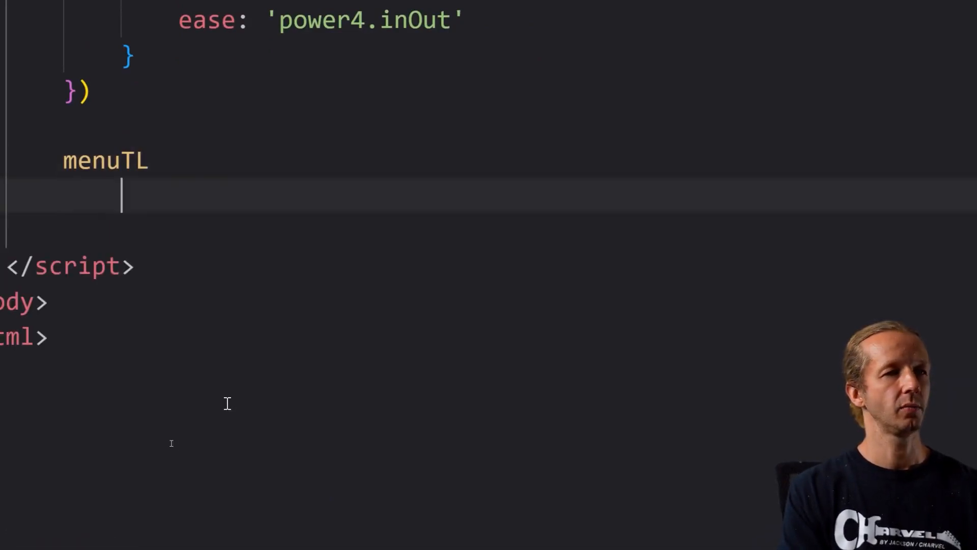
type(".to")
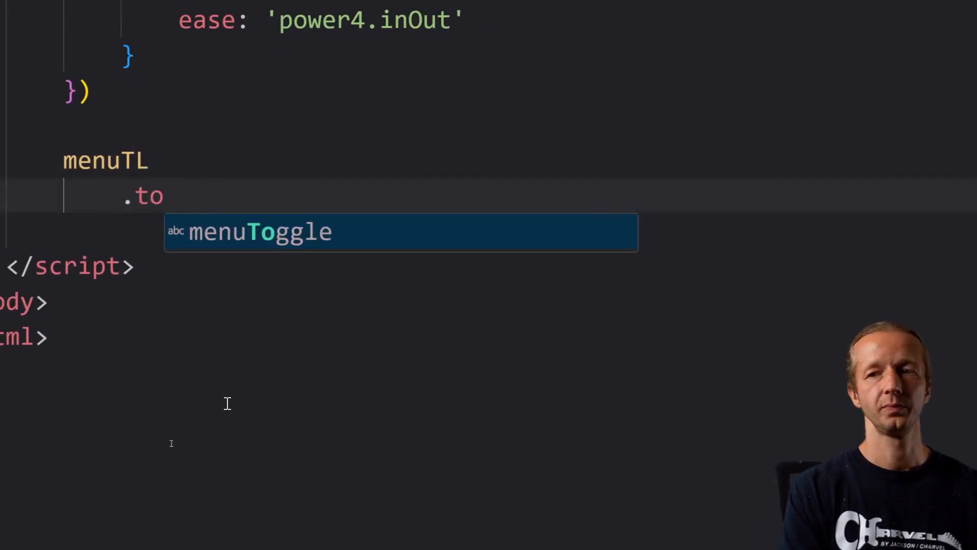
type("[]")
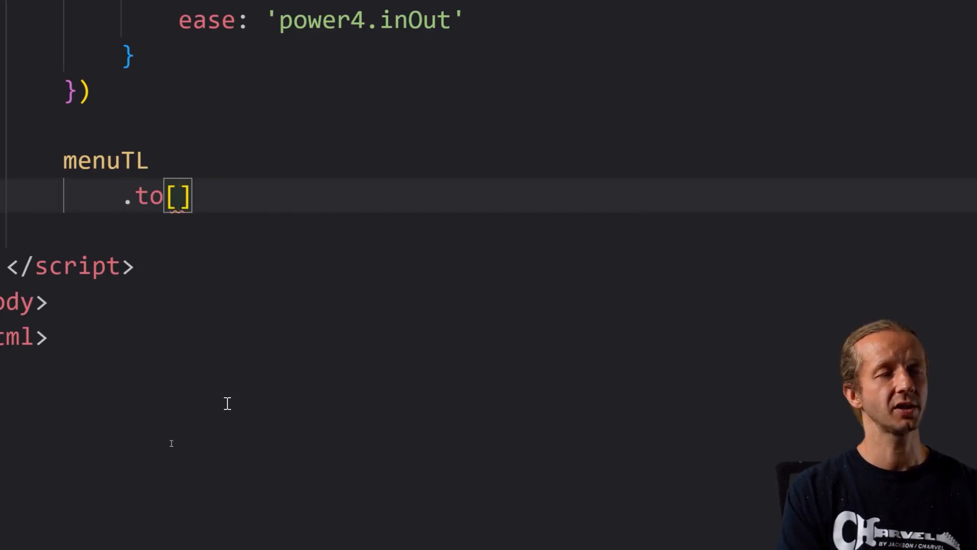
type("'aside', {x: '-100%'}")
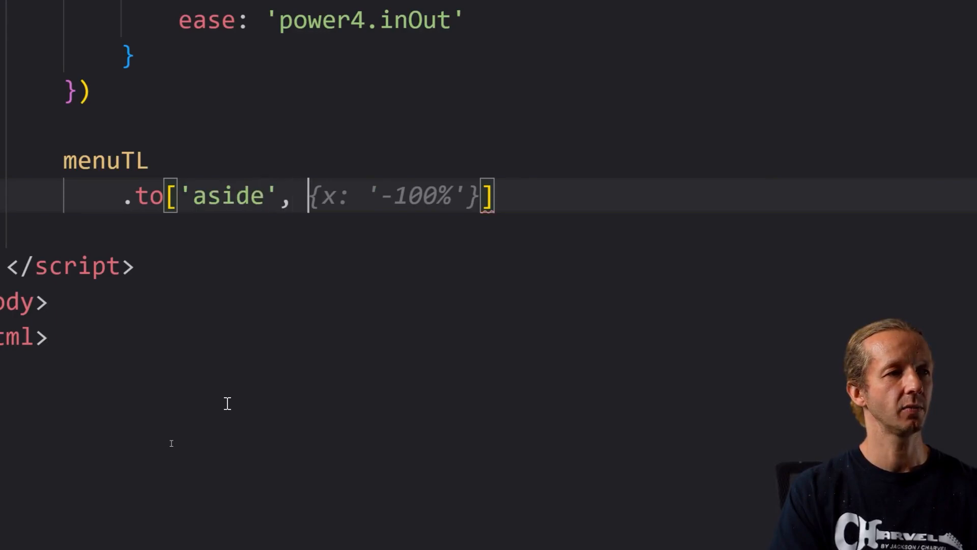
type("''")
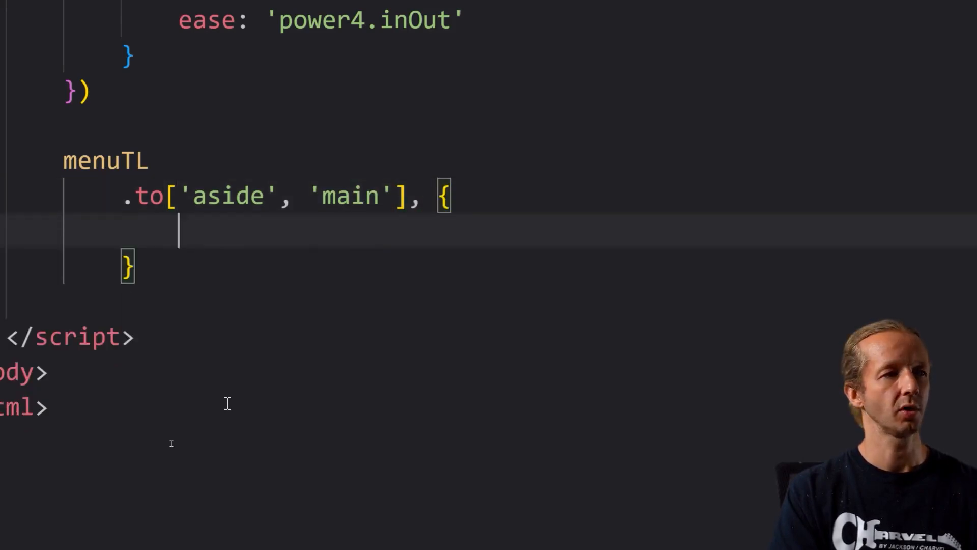
type("x: 0,")
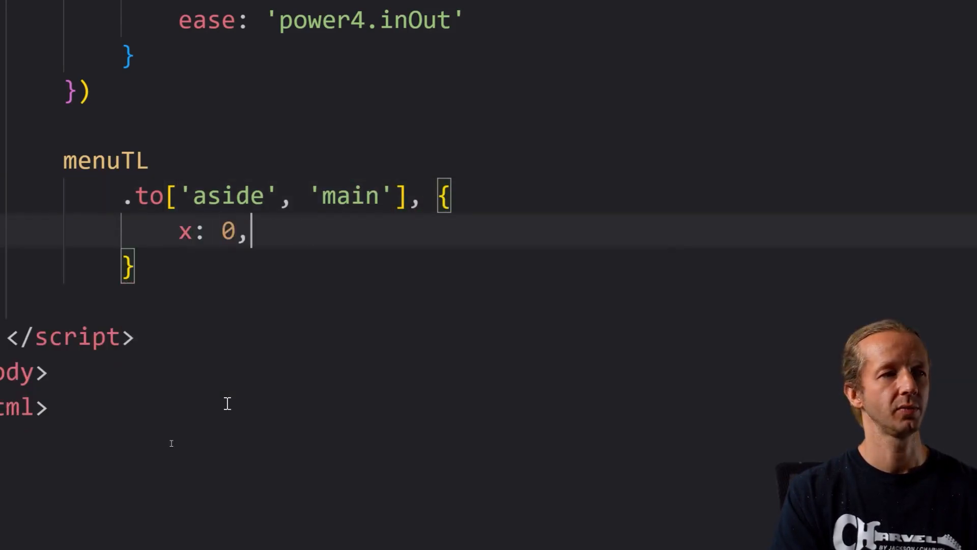
type("stagger:")
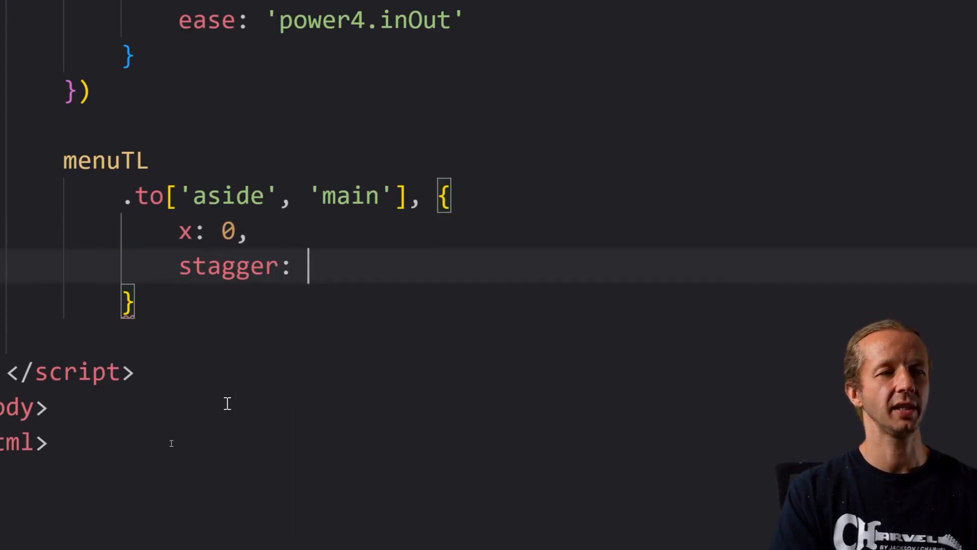
type(".2")
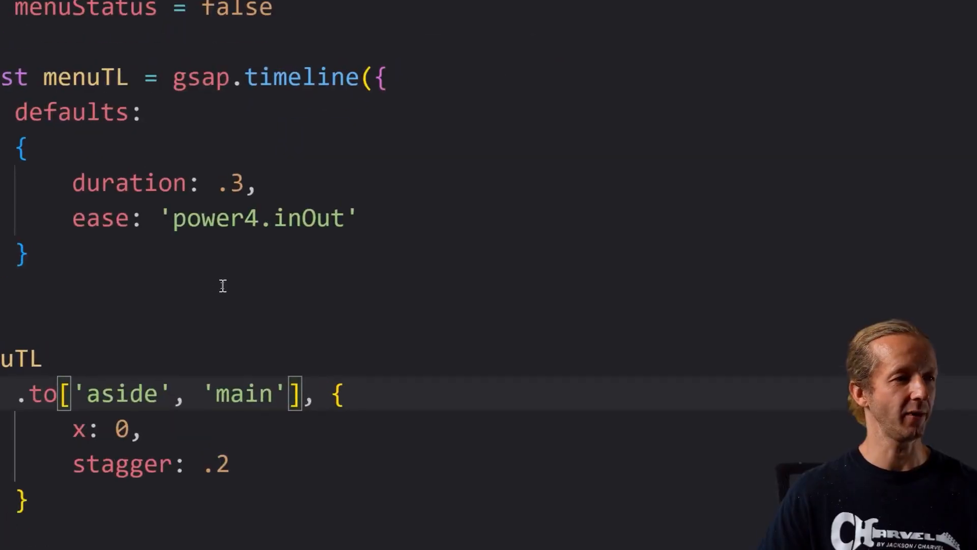
type("(")
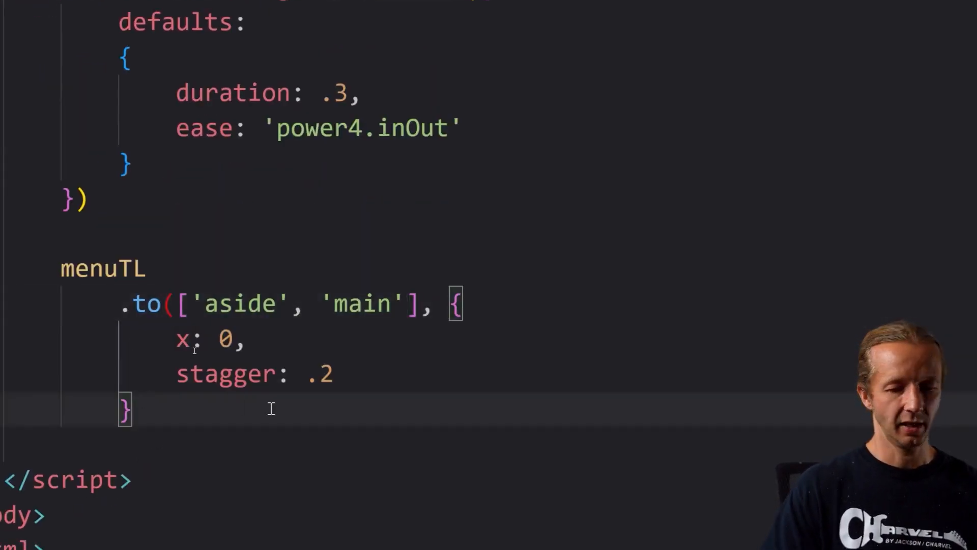
type(")")
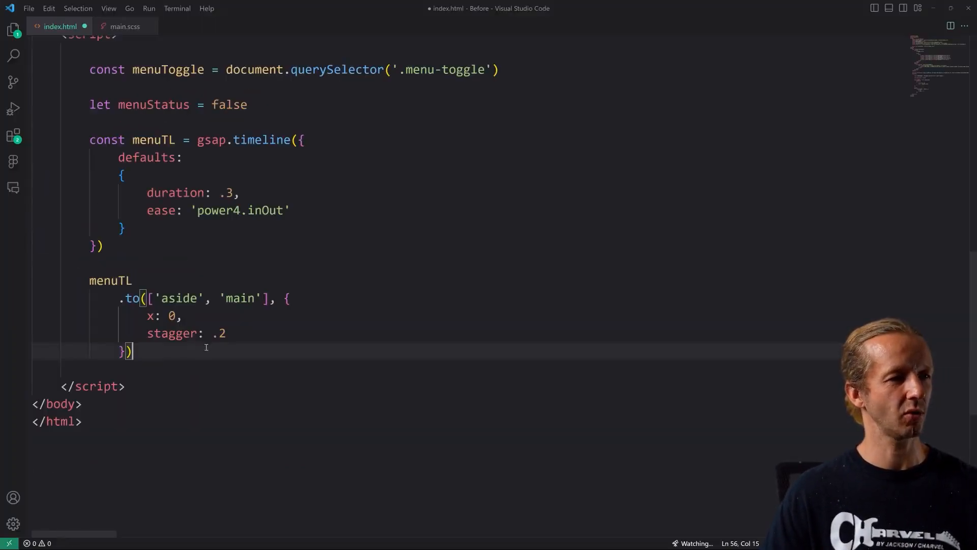
- Preview the page in Chrome, still showing only the hamburger toggle, then return to the editor
left_click(430, 540)
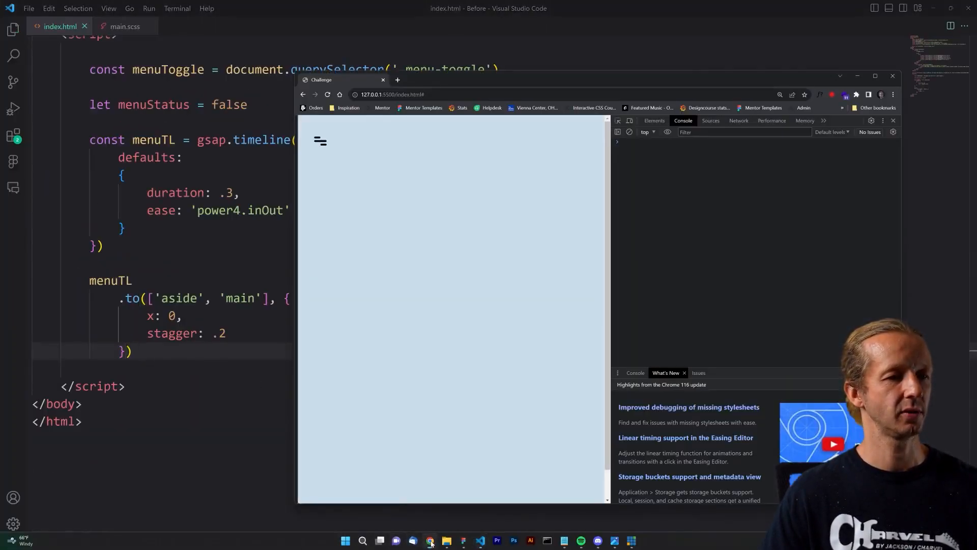
left_click(327, 94)
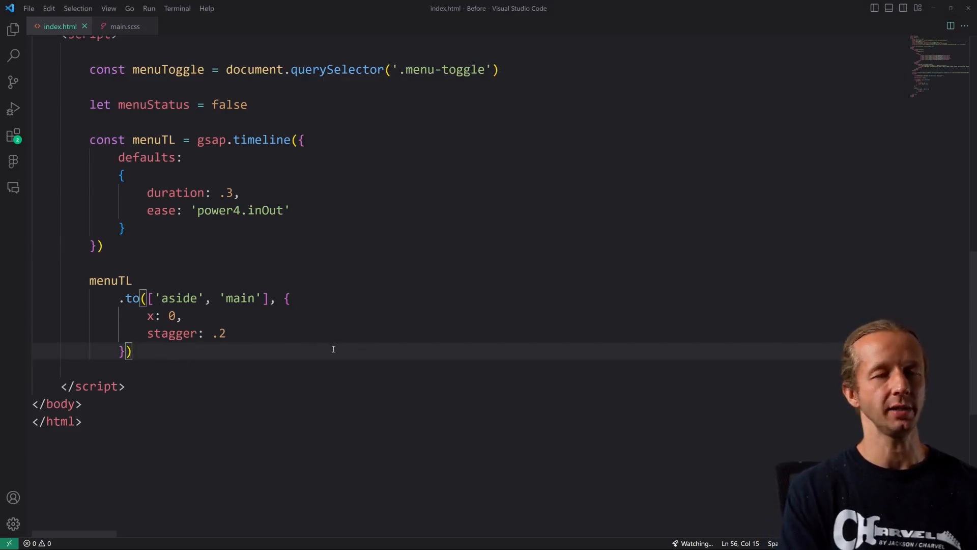
- Add menuTL.paused(true) after the tween and start a new line beneath it
type("menuToggle.addEventListener('click', () => {")
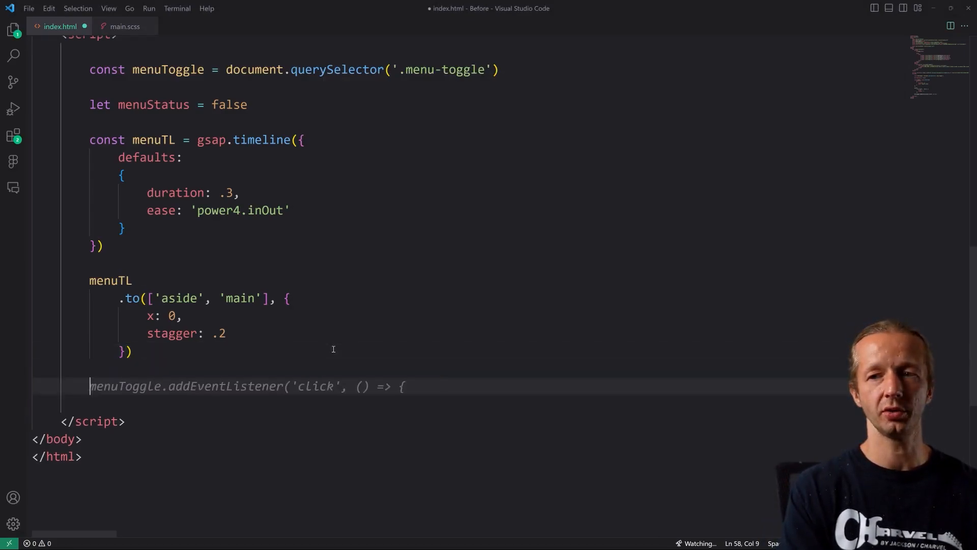
type("menuTL.pa")
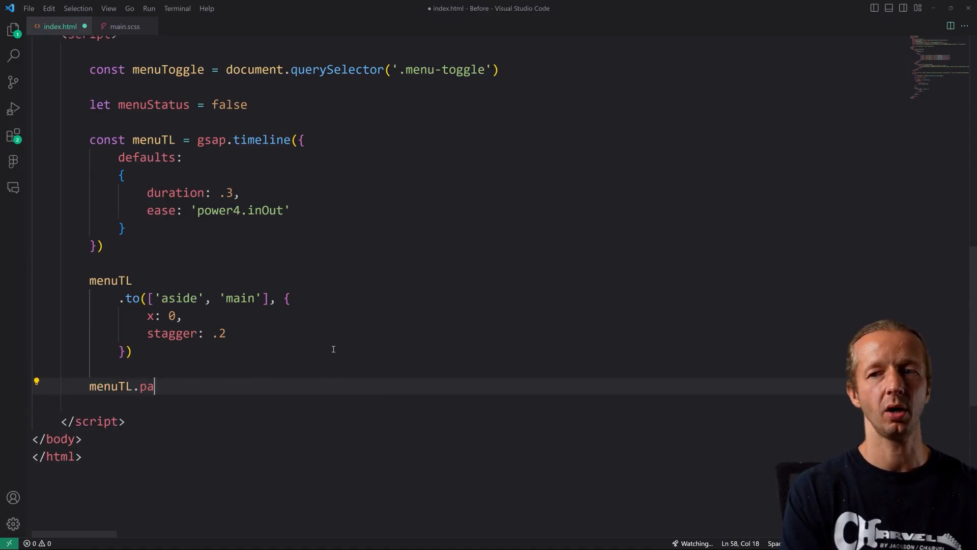
type("used(true)")
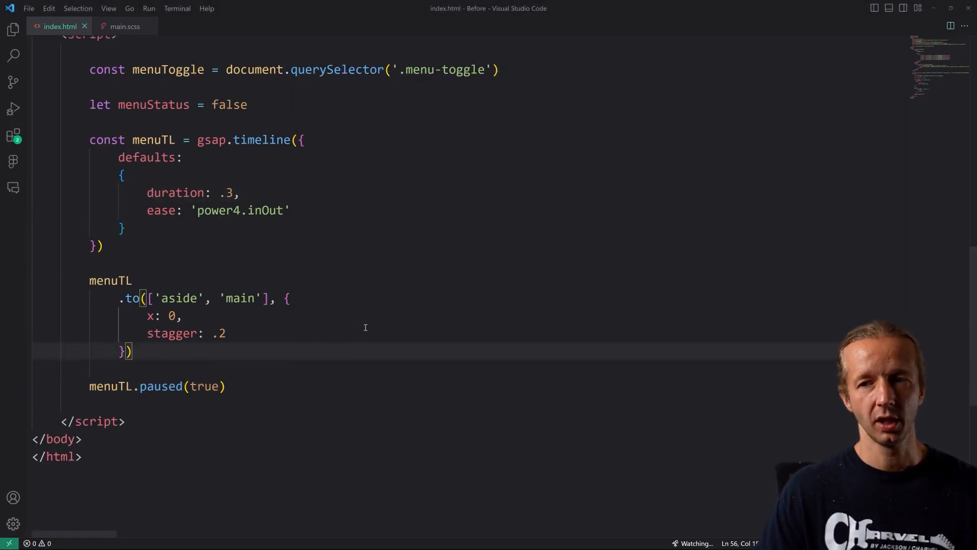
scroll("down", 3)
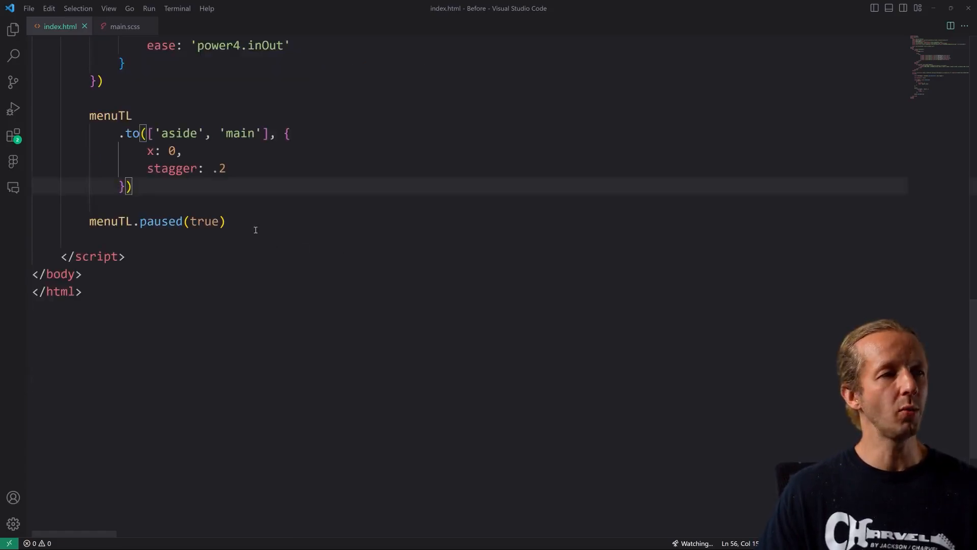
key("Enter")
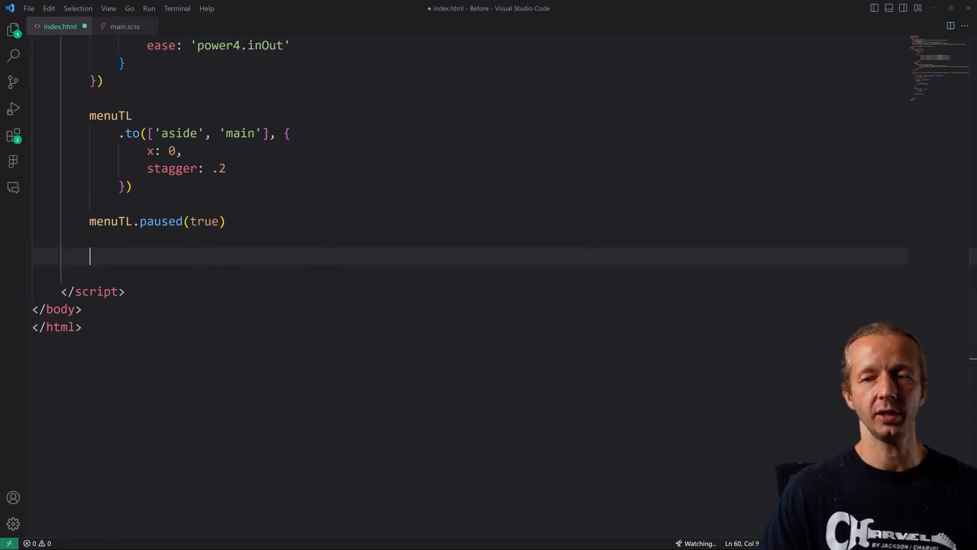
- Write the menuToggle click listener: play menuTL and set menuStatus true if closed, else reverse; save
type("menuToggle")
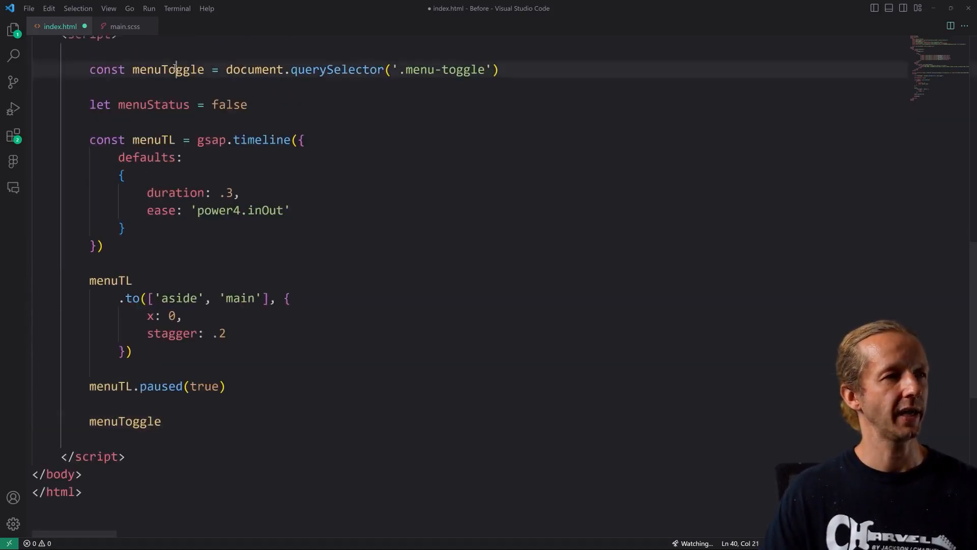
double_click(125, 420)
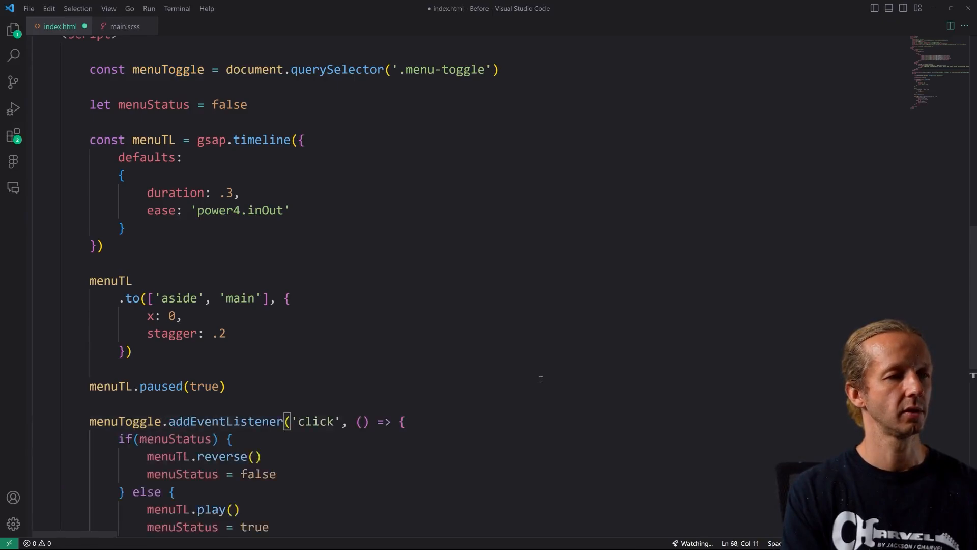
scroll("down", 3)
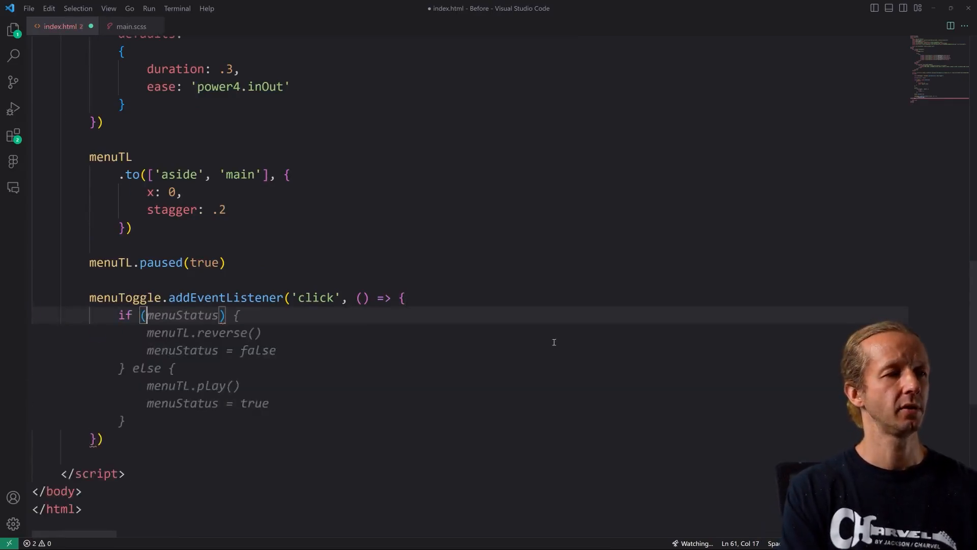
type("!menuStatus")
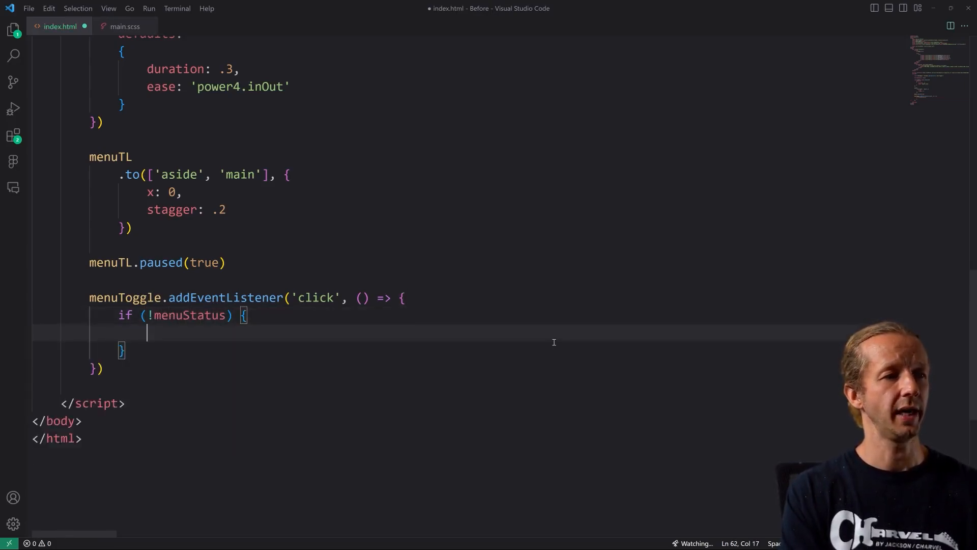
type("menuTL.play()")
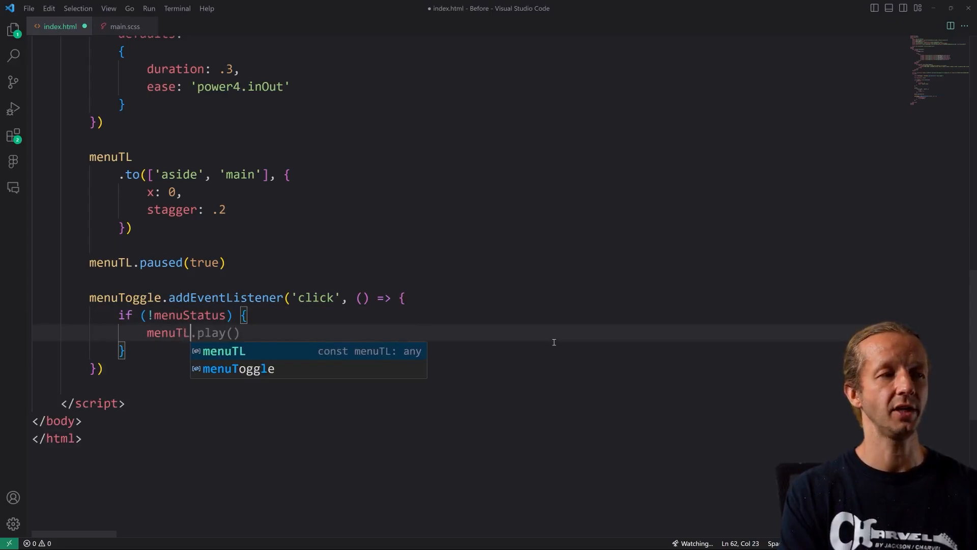
key("Escape")
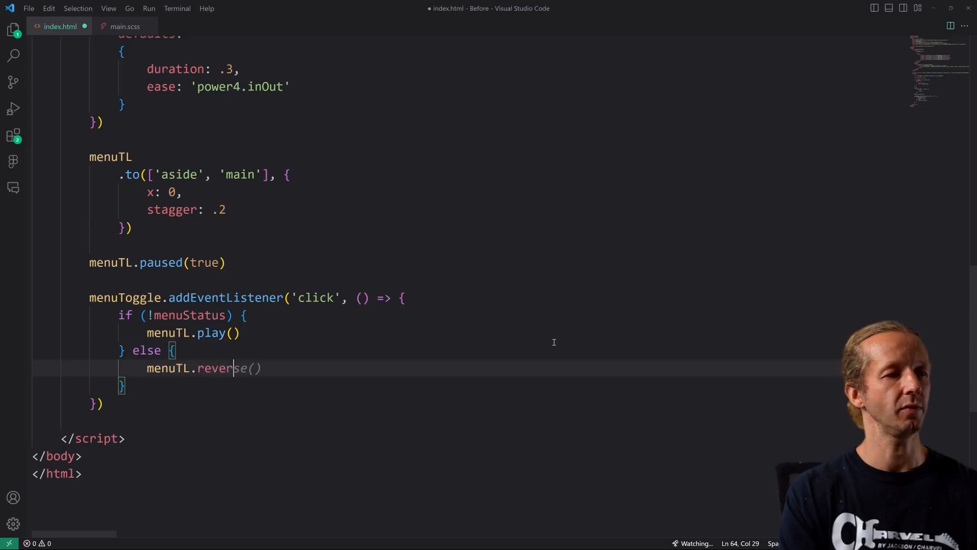
key("Enter")
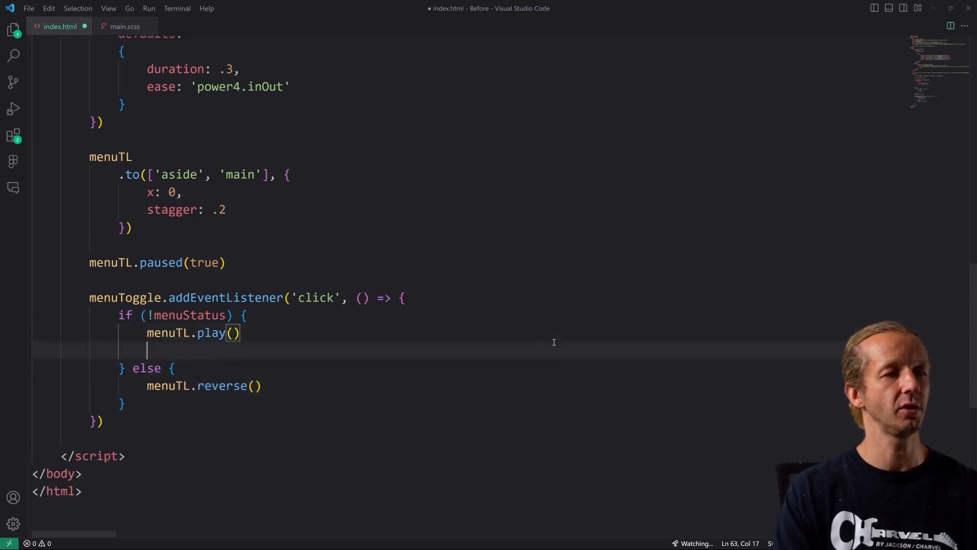
type("menuStatus = true")
type("menuStatus = false")
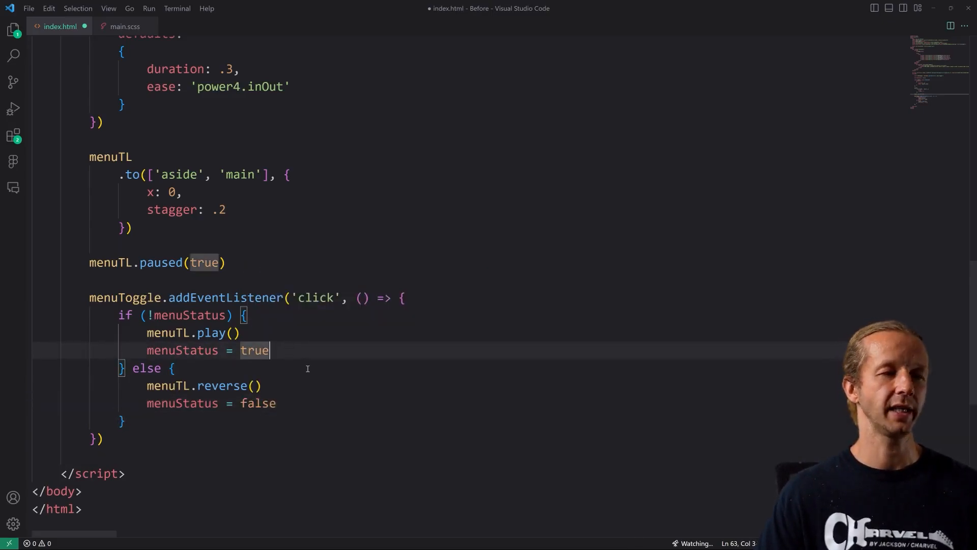
key("ctrl+s")
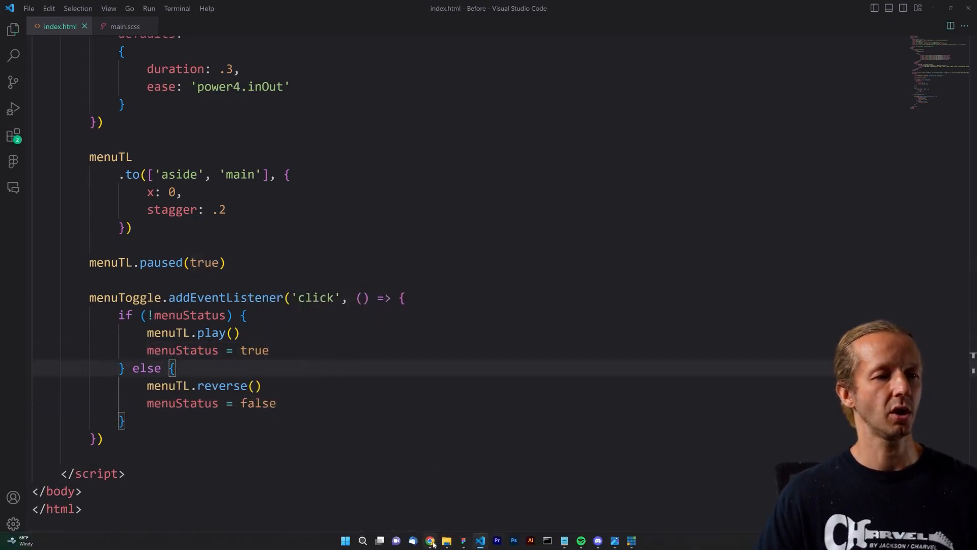
- Reload the page in Chrome and click the hamburger toggle twice to test the menu
left_click(429, 540)
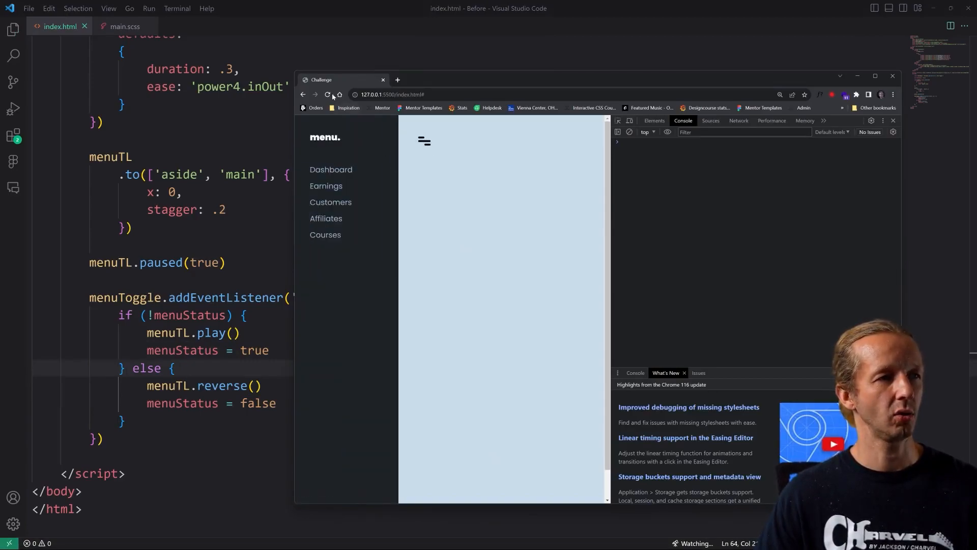
left_click(424, 141)
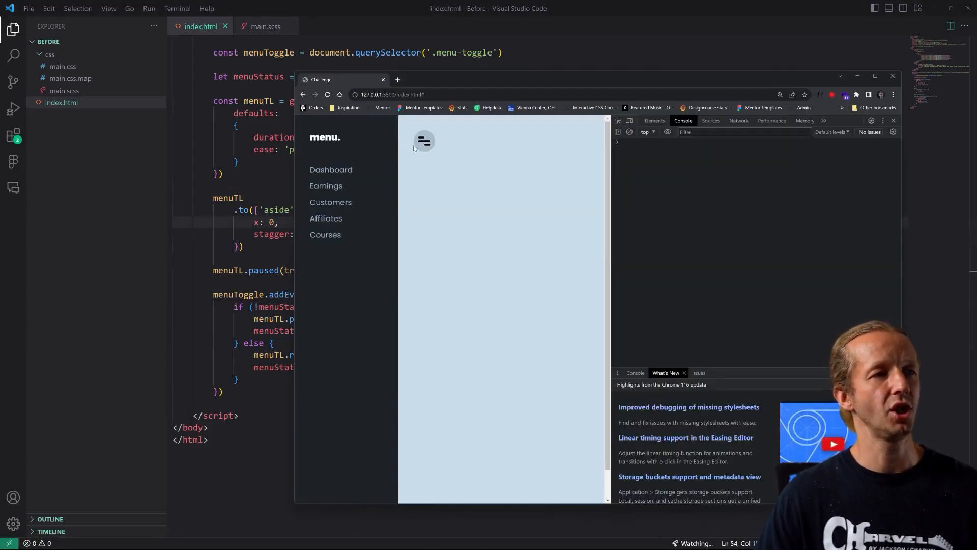
left_click(424, 141)
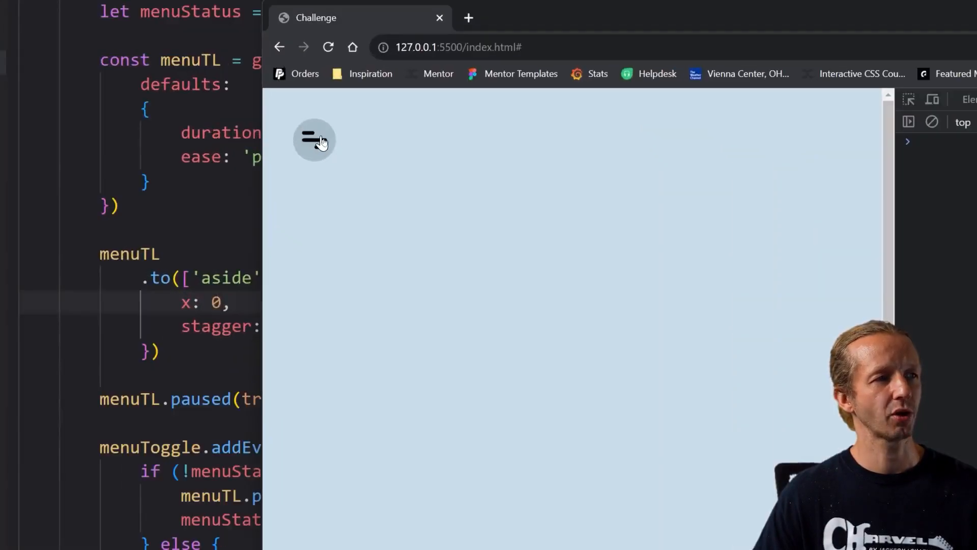
left_click(314, 140)
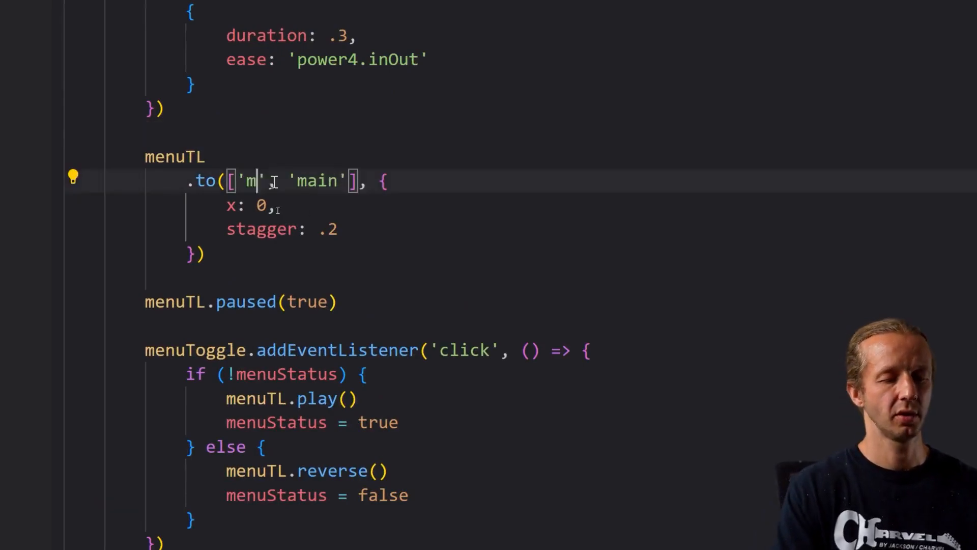
- Retype the tween selectors as 'main' and 'aside' in the .to() array
type("ain")
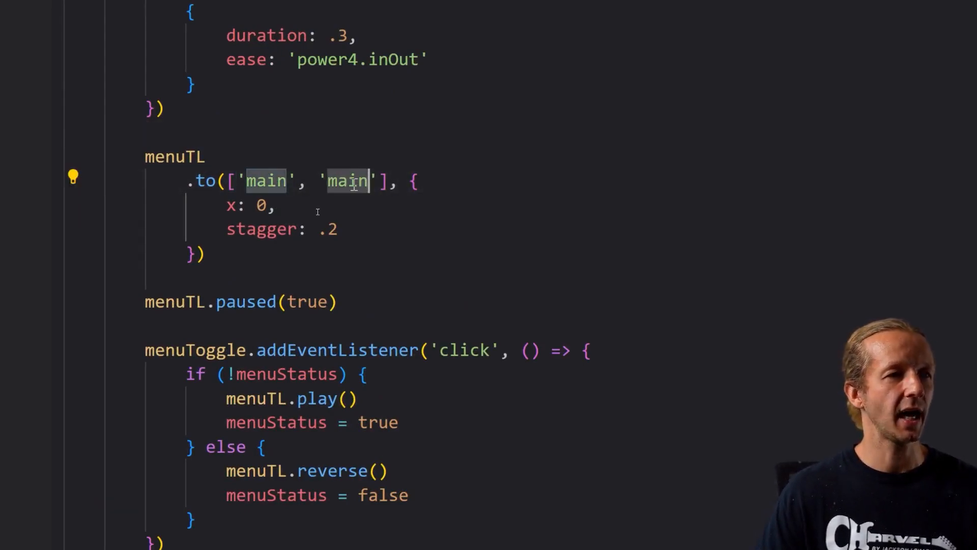
type("aside")
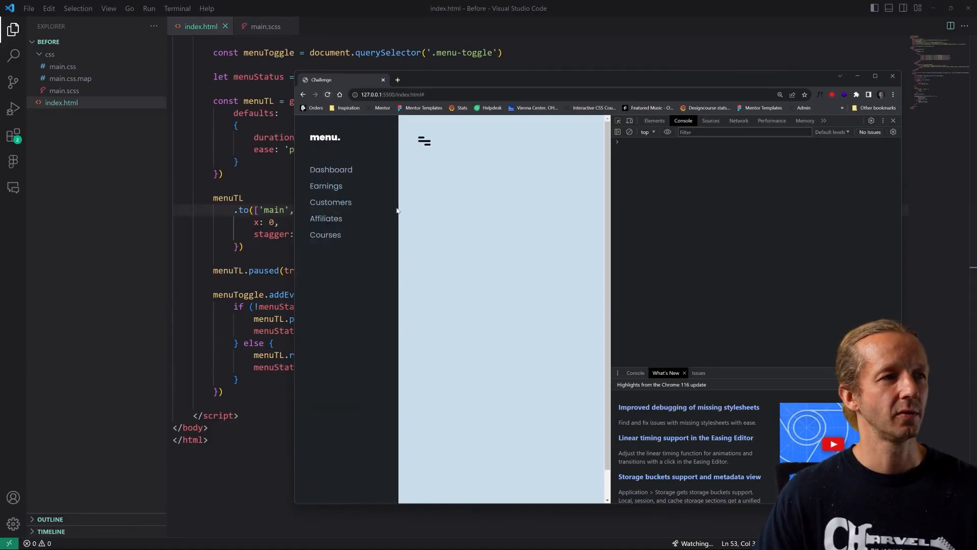
- In the Chrome preview, toggle the hamburger button to close, then reopen the sidebar
left_click(423, 139)
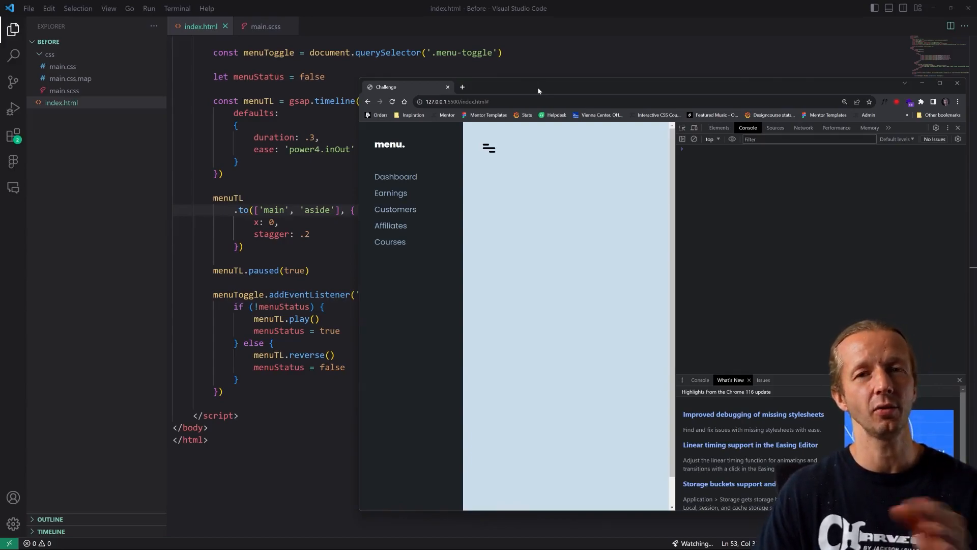
mouse_move(489, 148)
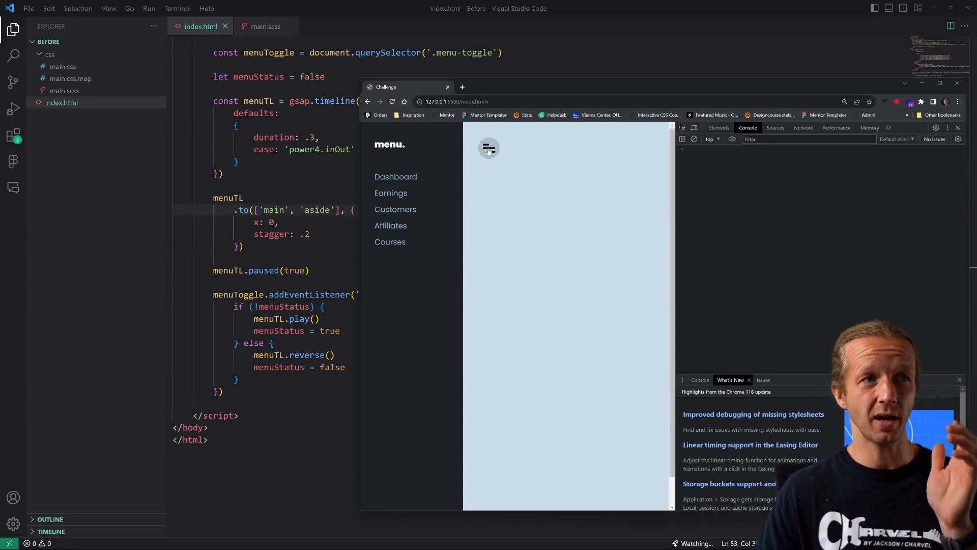
left_click(489, 148)
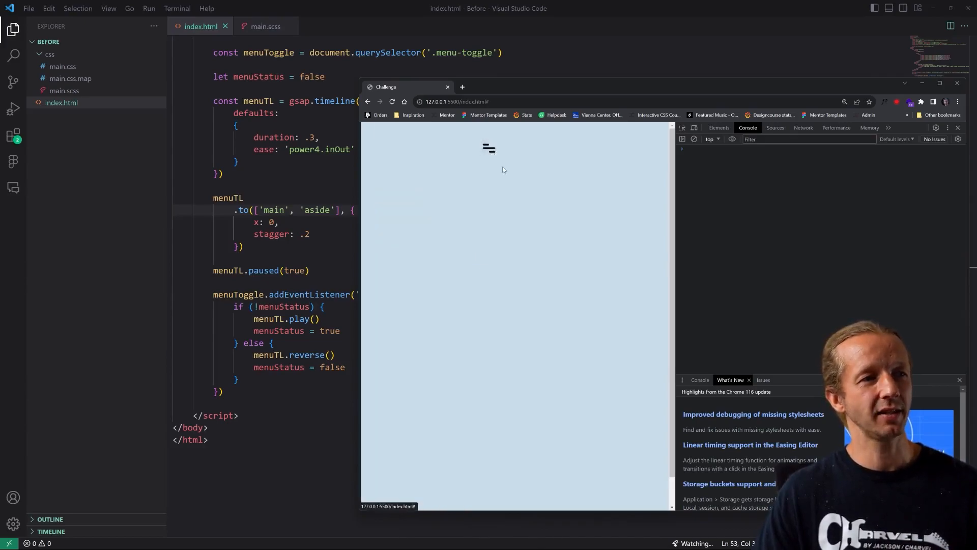
left_click(489, 147)
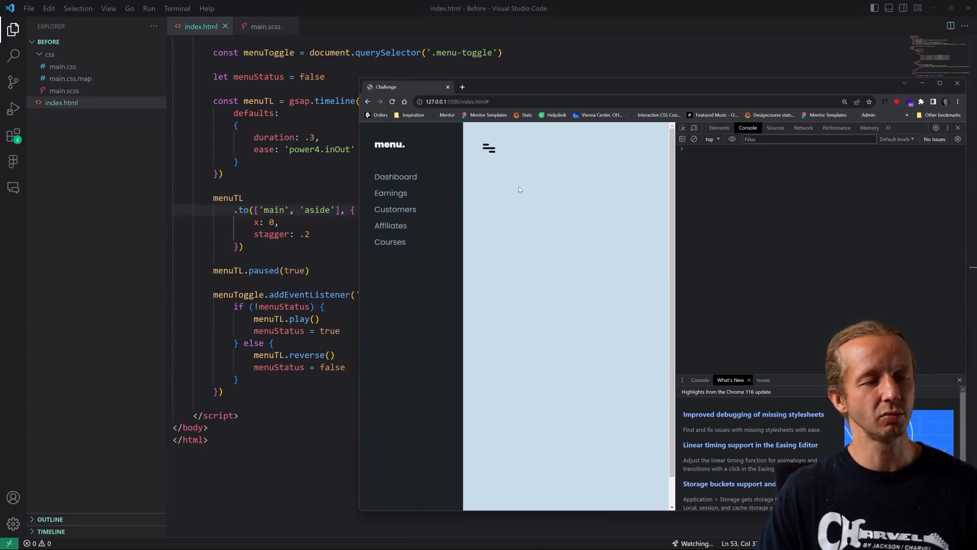